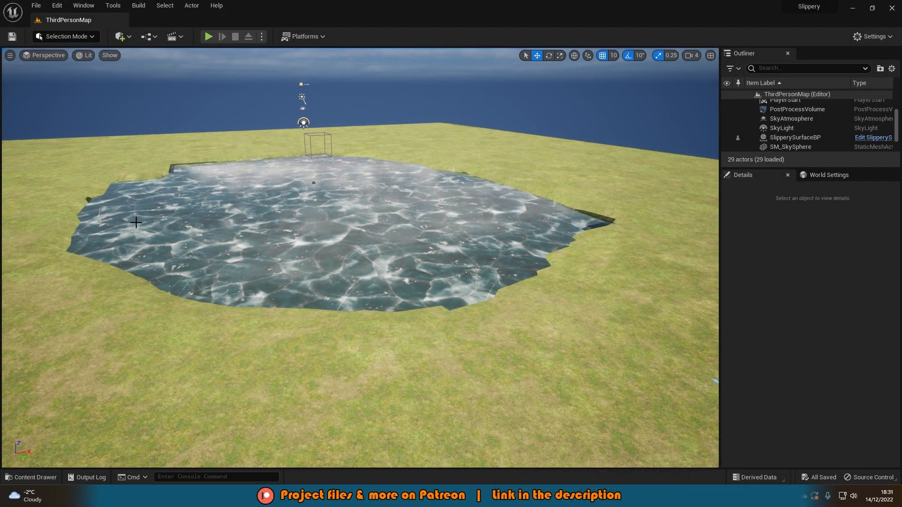
# Play-test walking the character on the ice level, then stop the session.
pyautogui.click(208, 36)
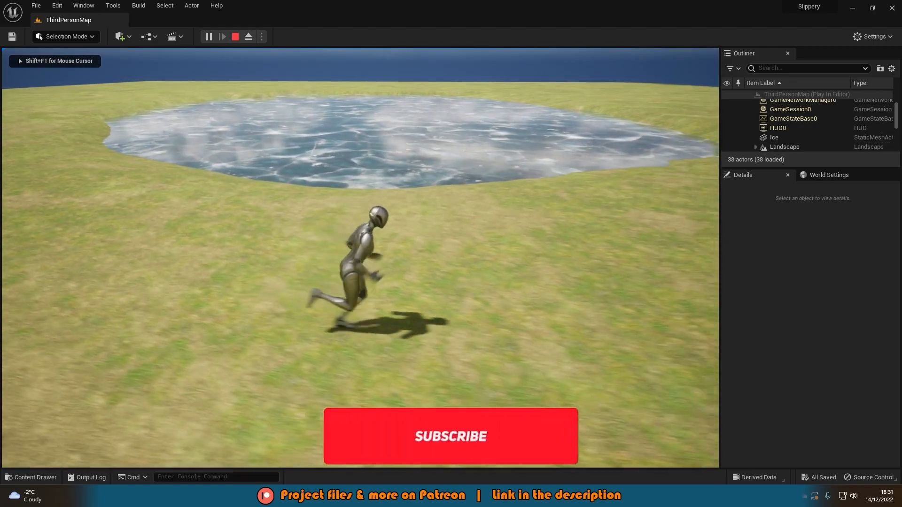
pyautogui.click(450, 436)
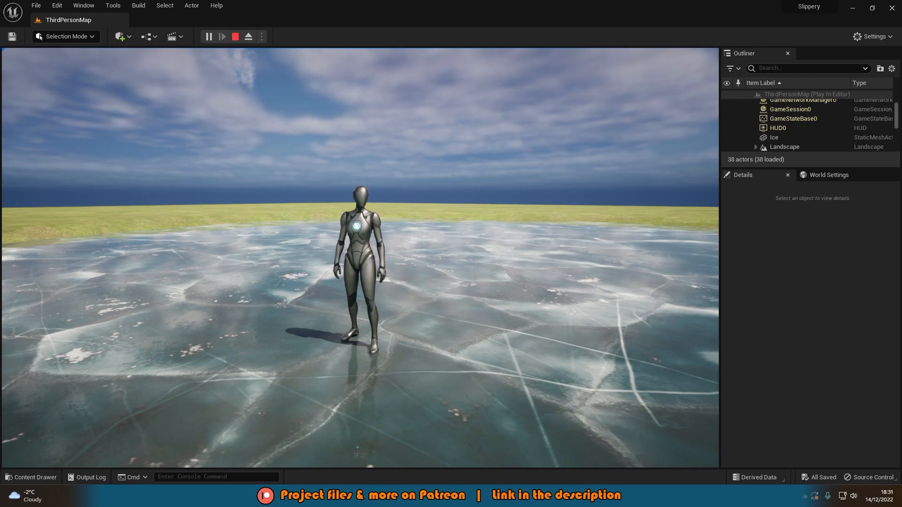
pyautogui.click(234, 36)
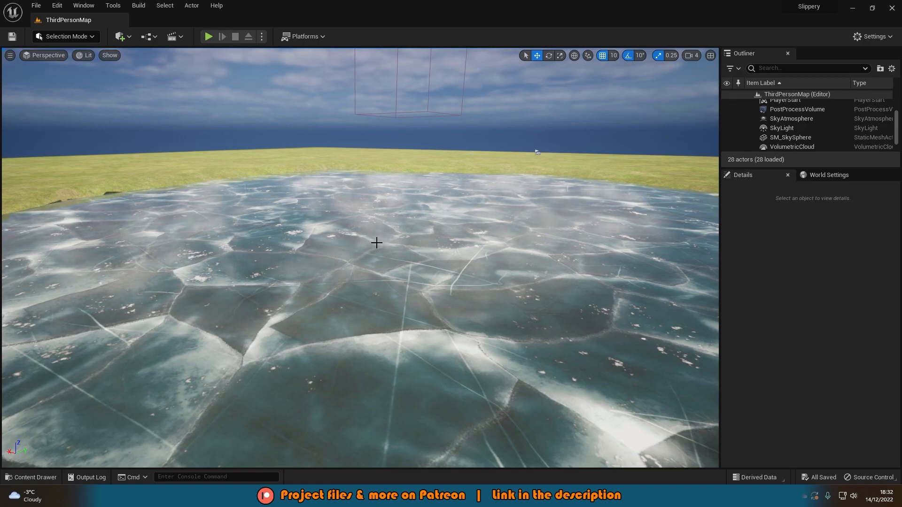
# Create an Actor blueprint class named SlipperySurfaceBP from the Content Drawer.
pyautogui.click(31, 477)
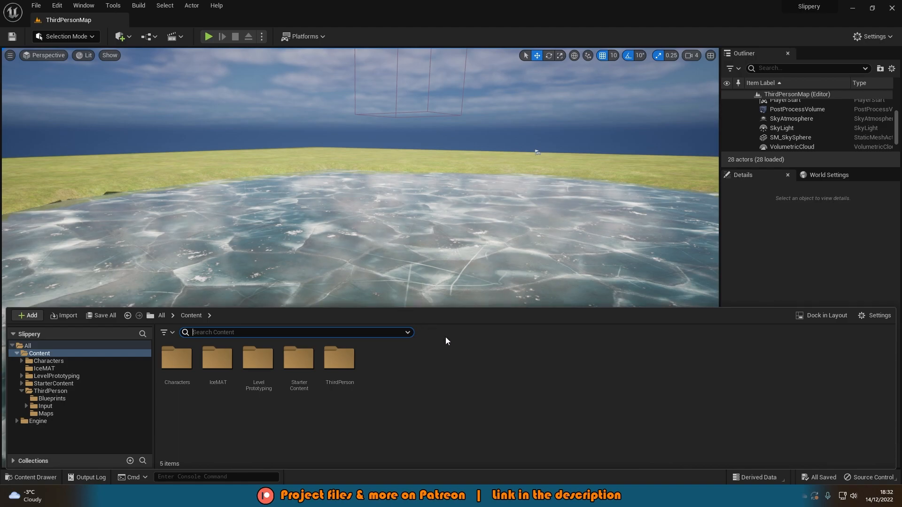
pyautogui.click(27, 315)
pyautogui.write('Slipper')
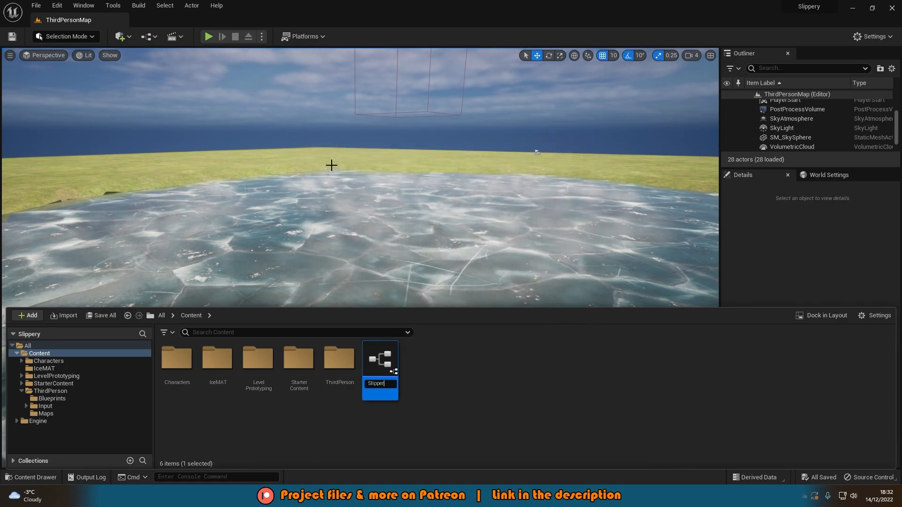
pyautogui.write('SurfaceBP')
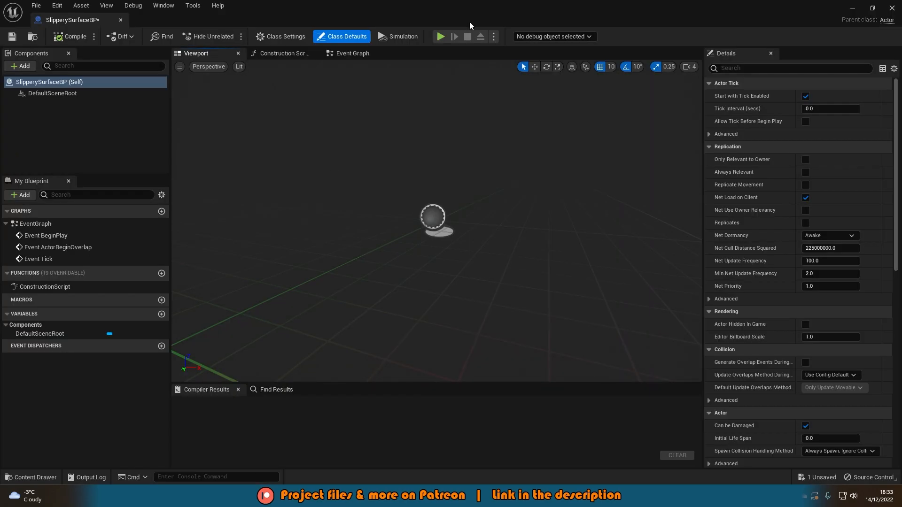
# Add a Plane static mesh component to SlipperySurfaceBP.
pyautogui.click(20, 66)
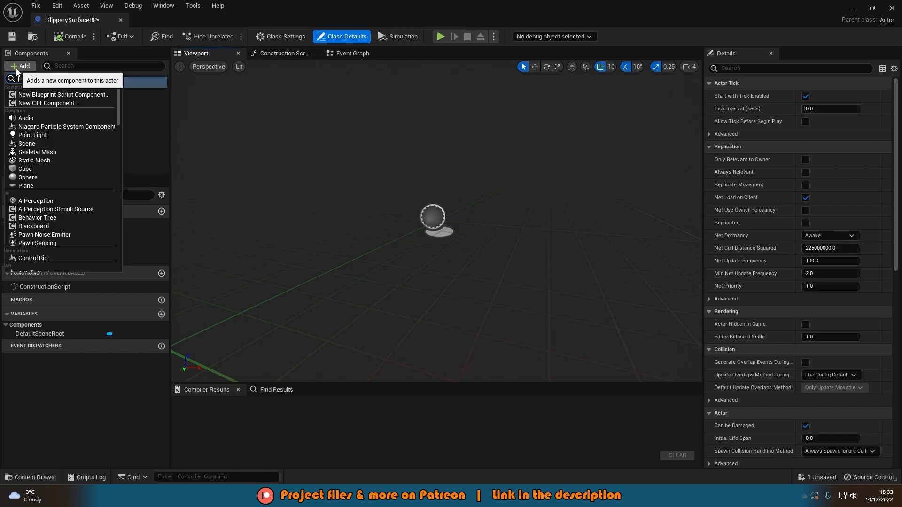
pyautogui.write('Plane')
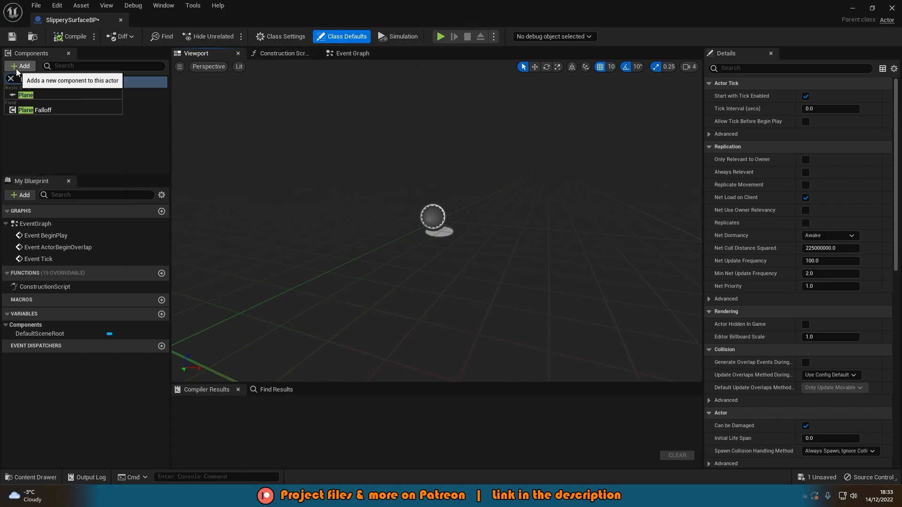
pyautogui.click(26, 95)
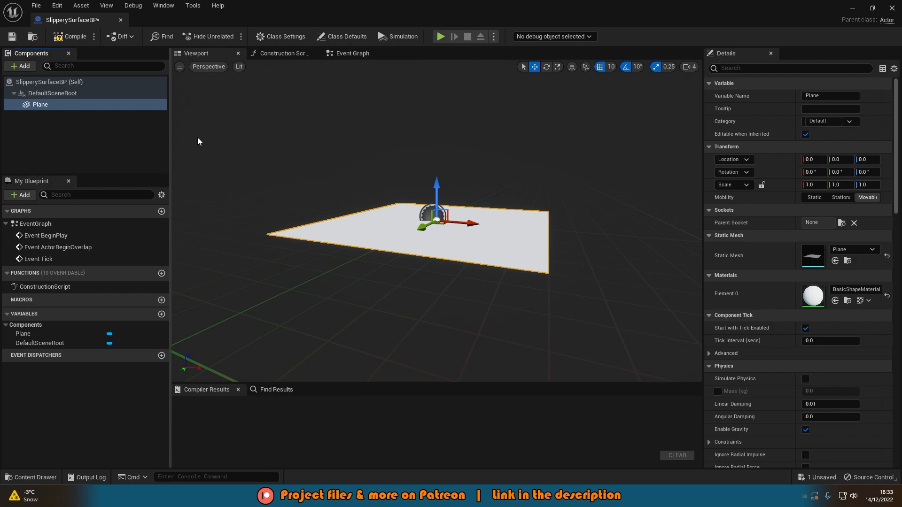
pyautogui.moveTo(204, 142)
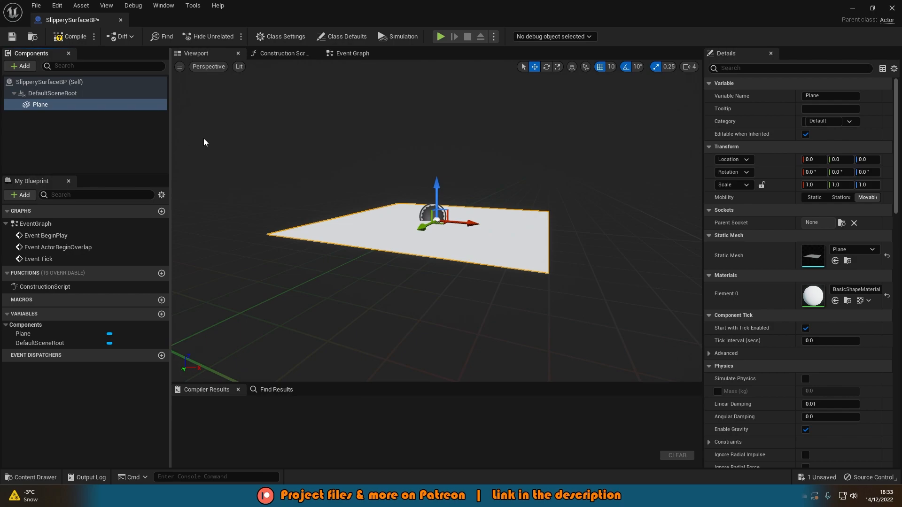
# Tick Hidden in Game for the Plane and clear the Details search.
pyautogui.write('hidde')
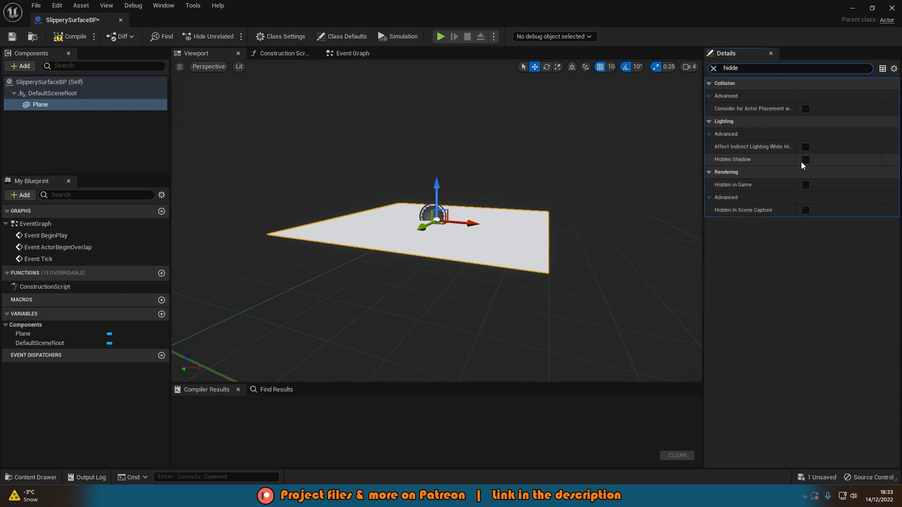
pyautogui.click(805, 185)
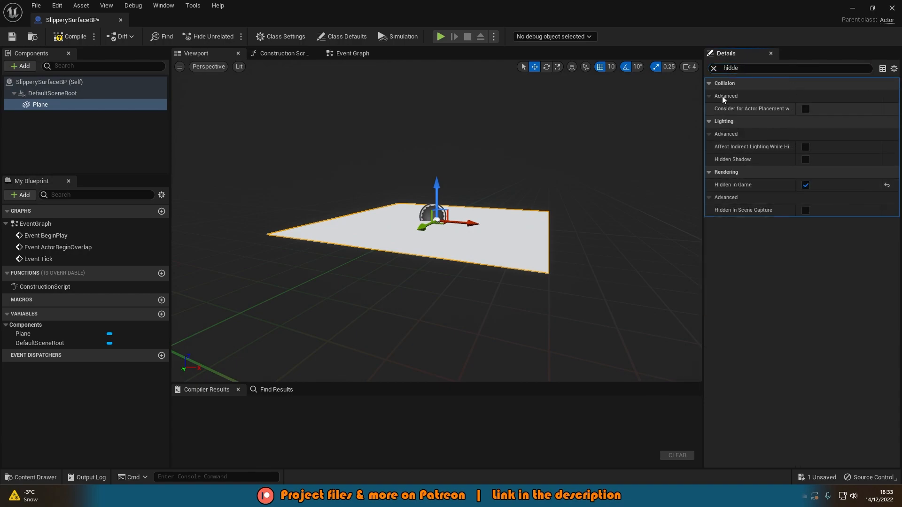
pyautogui.click(713, 68)
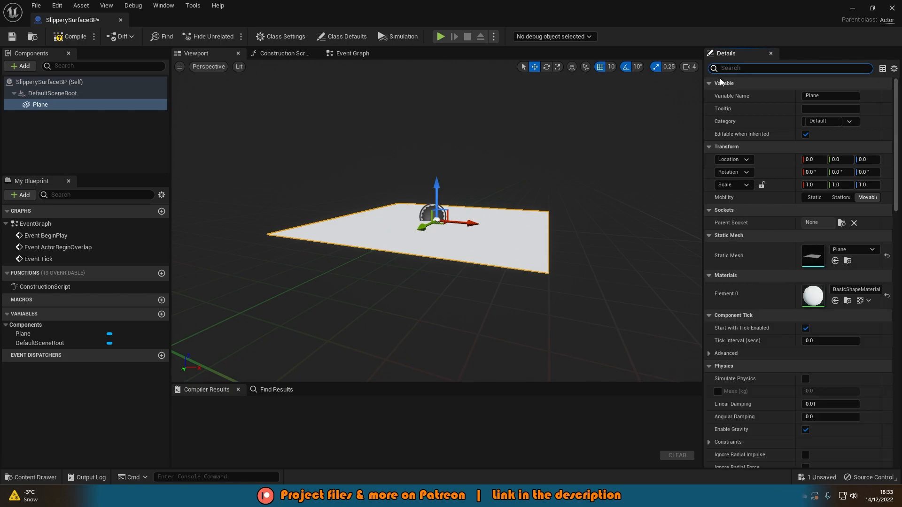
pyautogui.scroll(-3)
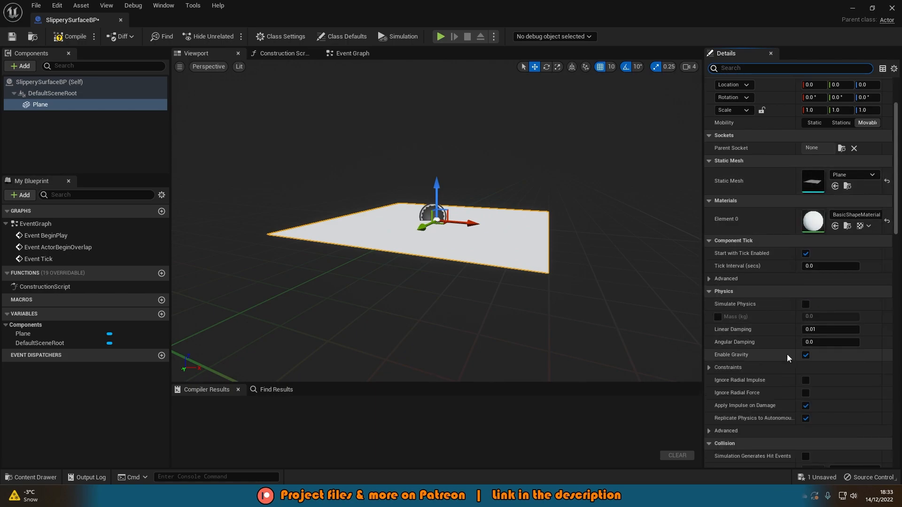
pyautogui.scroll(-3)
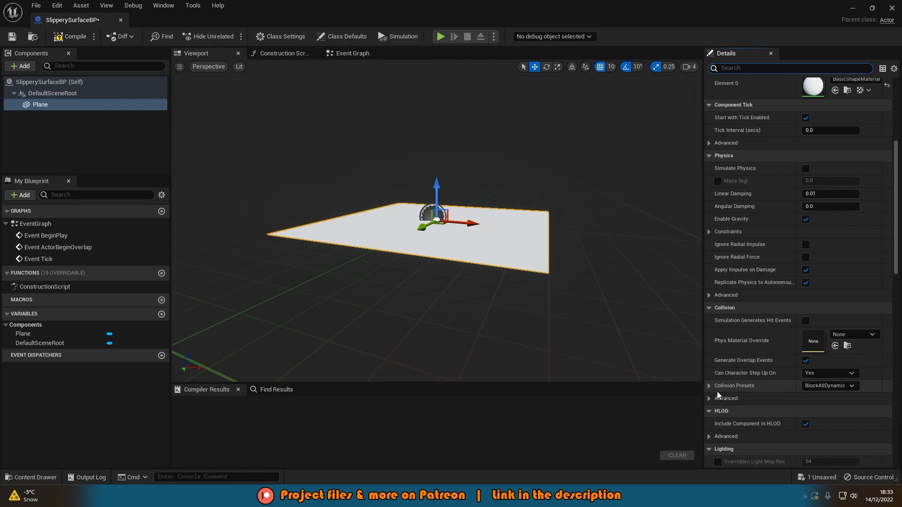
pyautogui.click(828, 385)
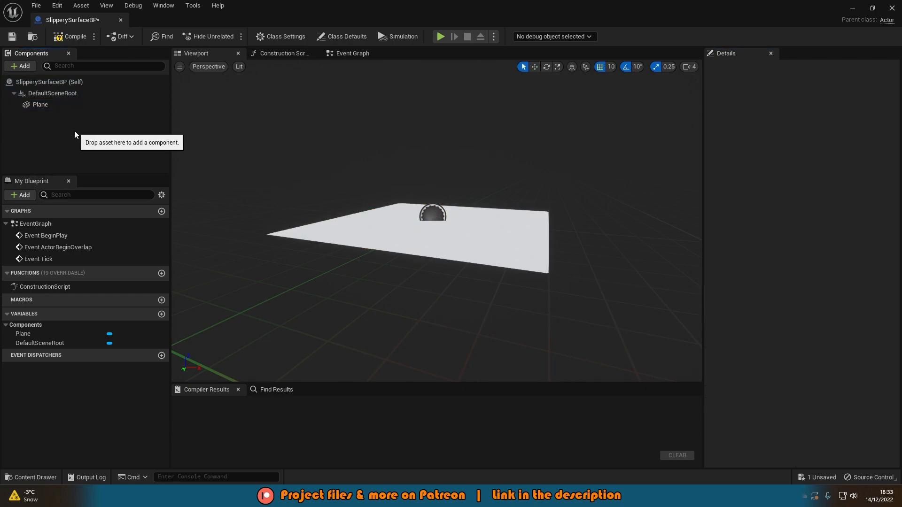
# Add a Box Collision with extent 50, 50, 10, then compile and save.
pyautogui.write('box')
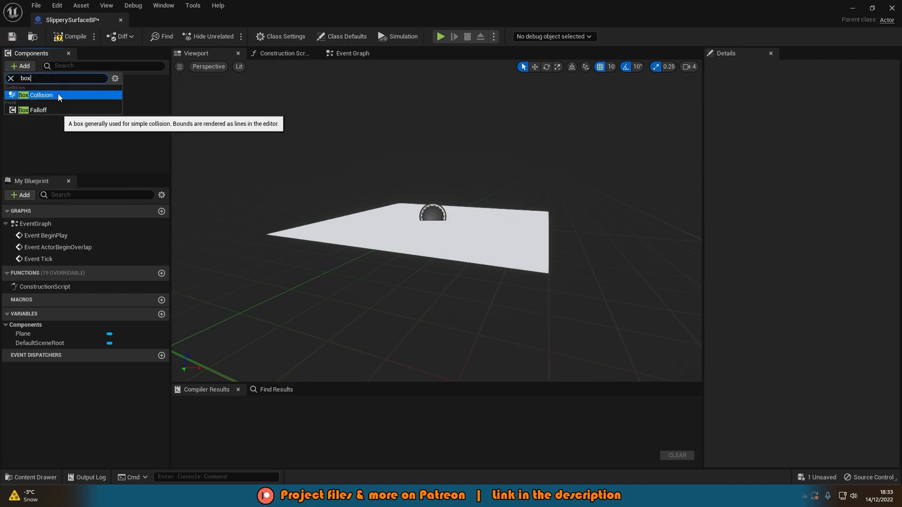
pyautogui.click(39, 95)
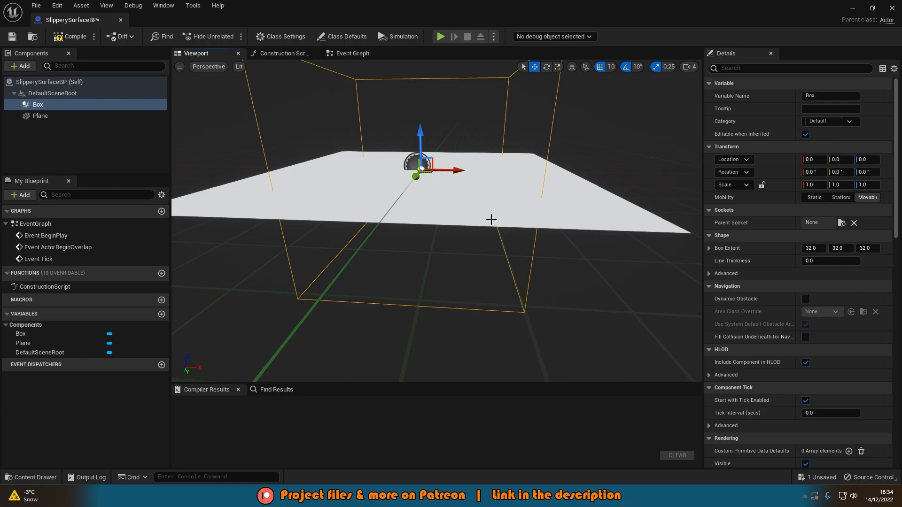
pyautogui.moveTo(529, 211)
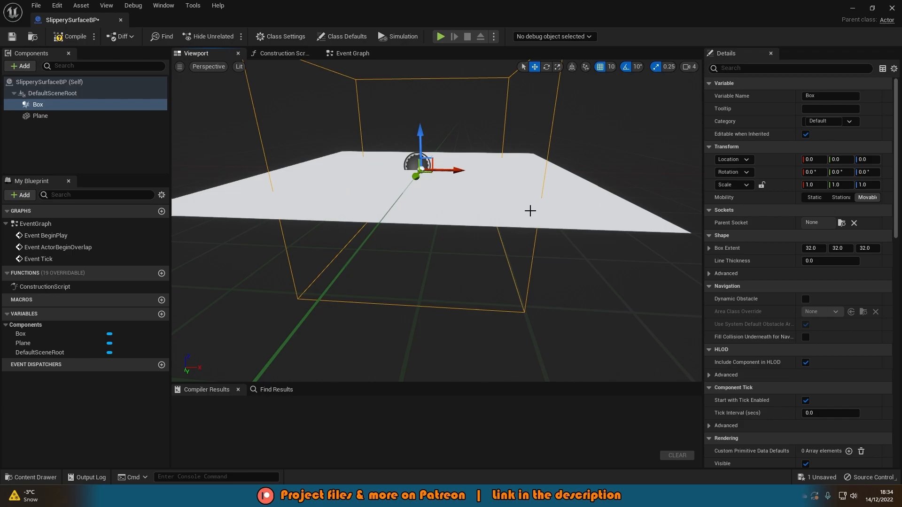
pyautogui.moveTo(499, 161)
pyautogui.write('10')
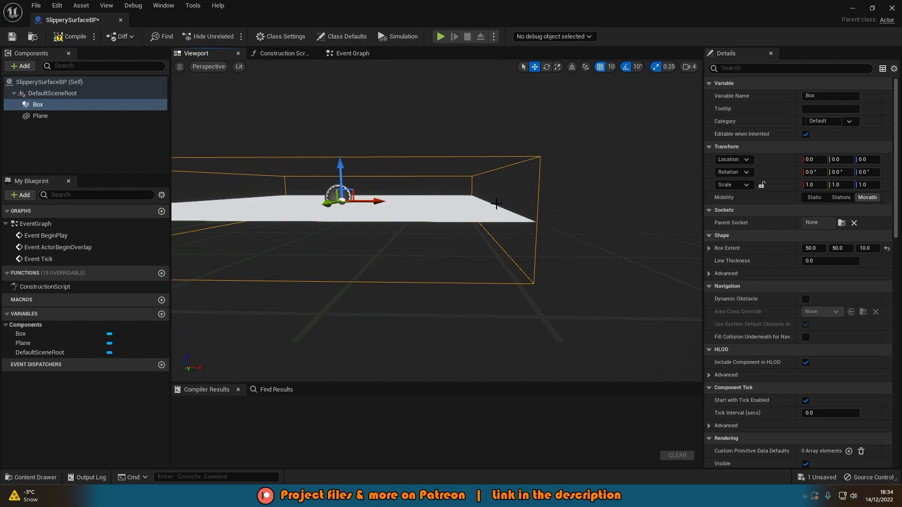
pyautogui.moveTo(495, 154)
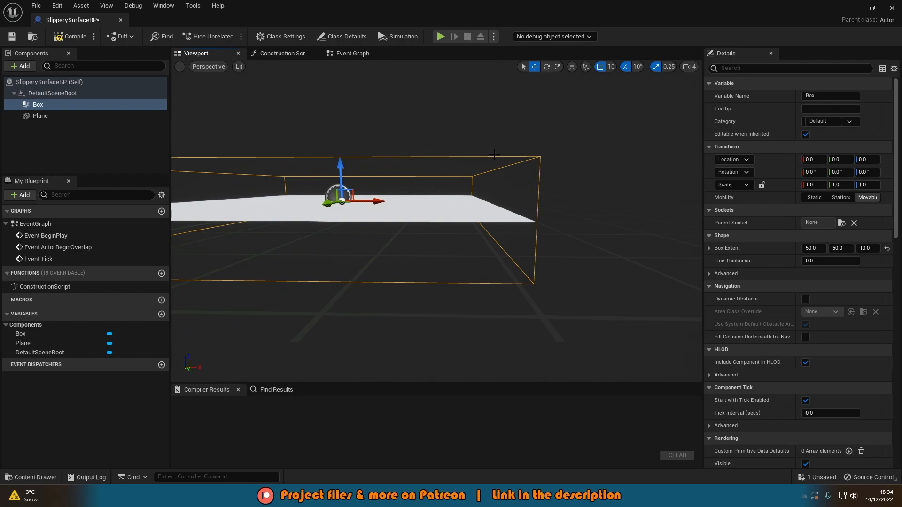
pyautogui.click(865, 248)
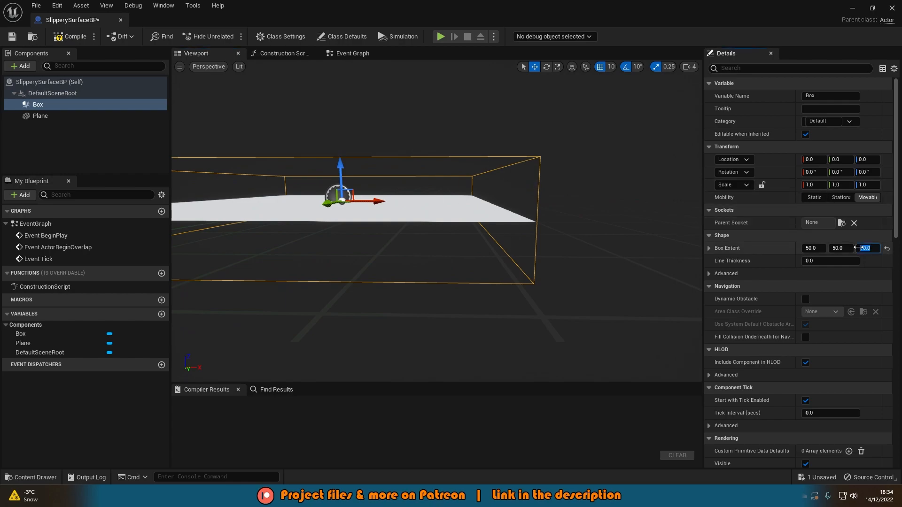
pyautogui.write('1.0')
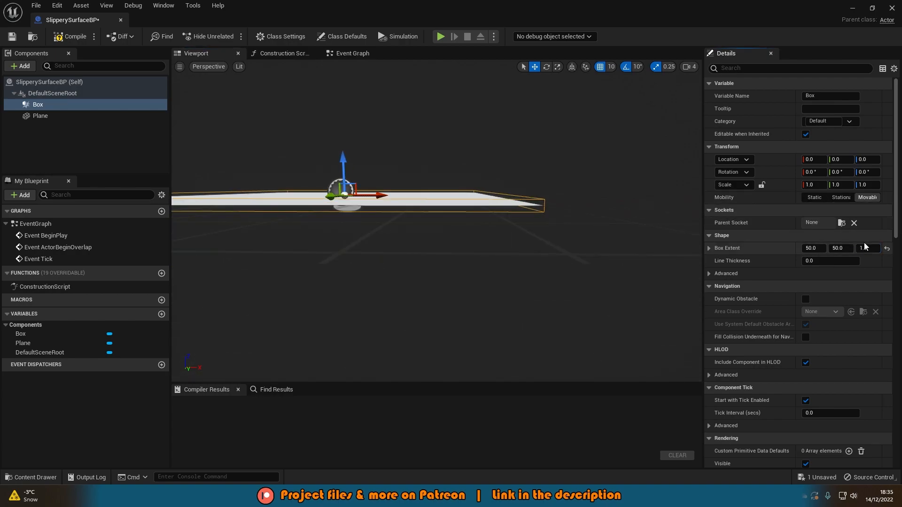
pyautogui.write('10.0')
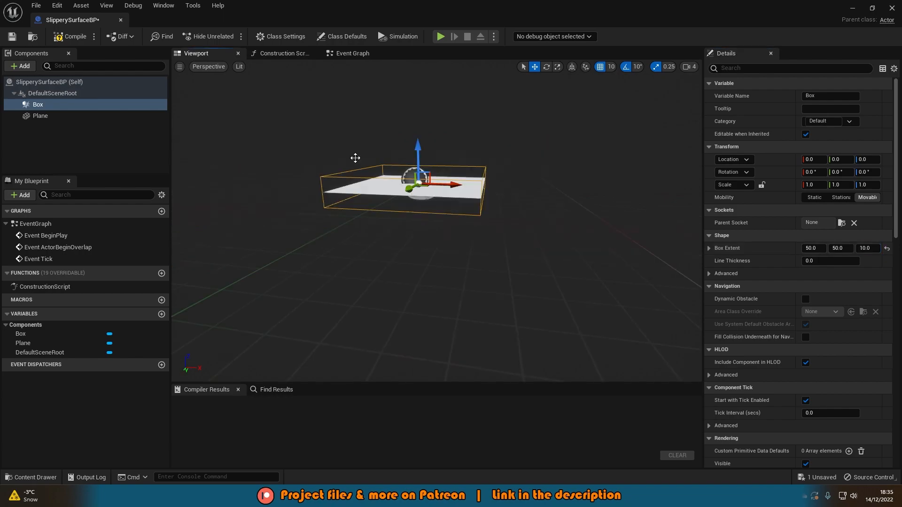
pyautogui.click(72, 36)
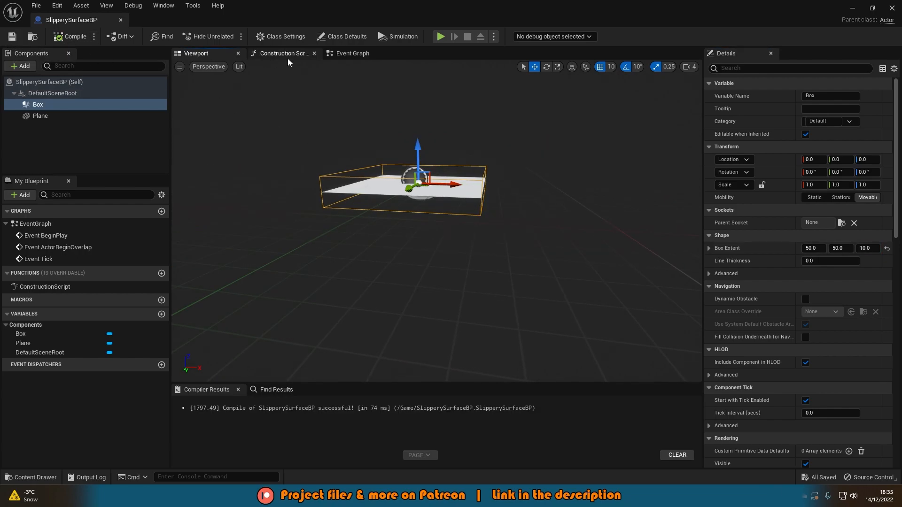
# Create a ShowPlane? variable and place its getter in the Construction Script.
pyautogui.click(282, 53)
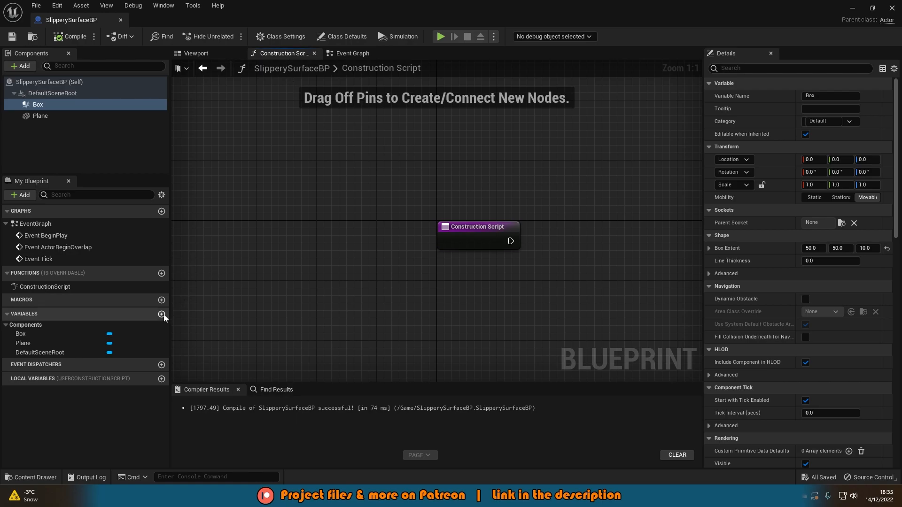
pyautogui.click(162, 314)
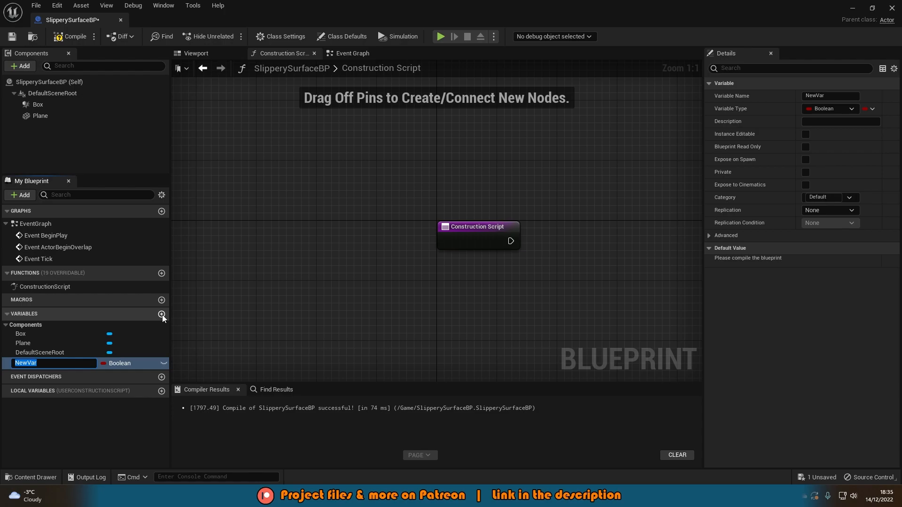
pyautogui.write('Show')
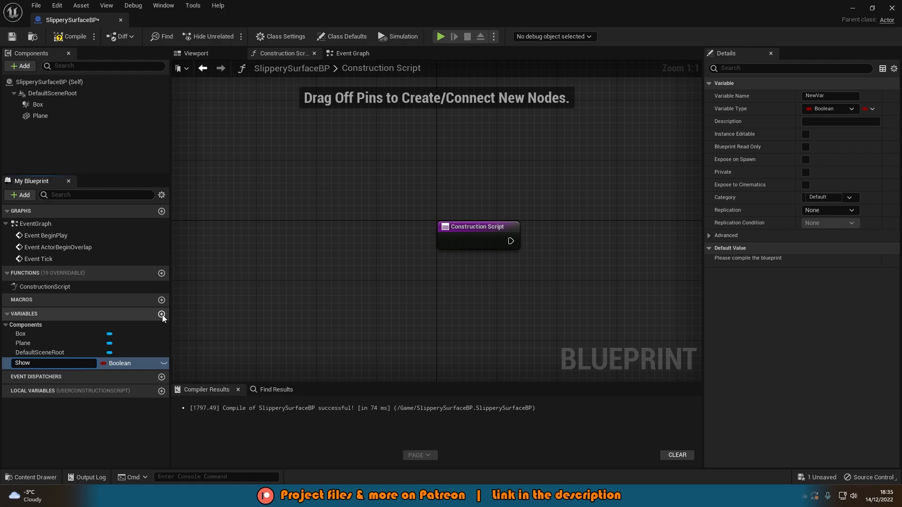
pyautogui.write('ShowPlane?')
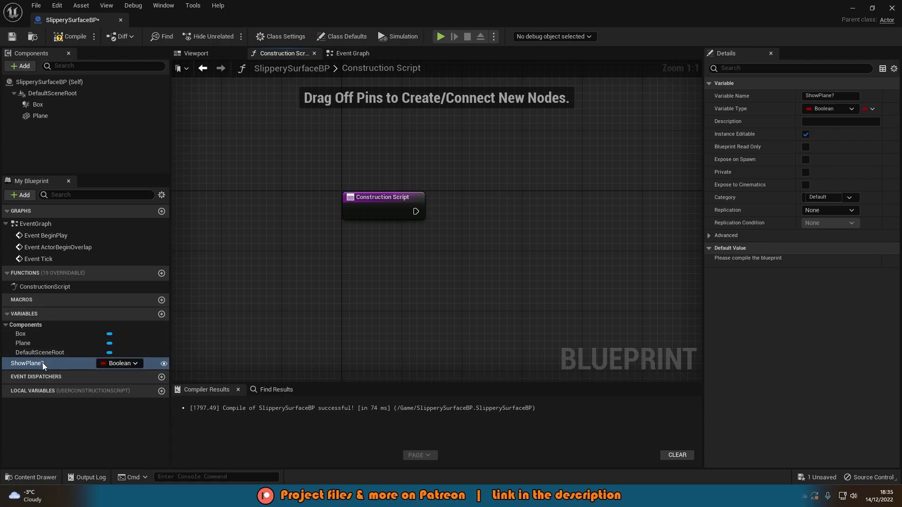
pyautogui.moveTo(28, 364); pyautogui.dragTo(403, 236)
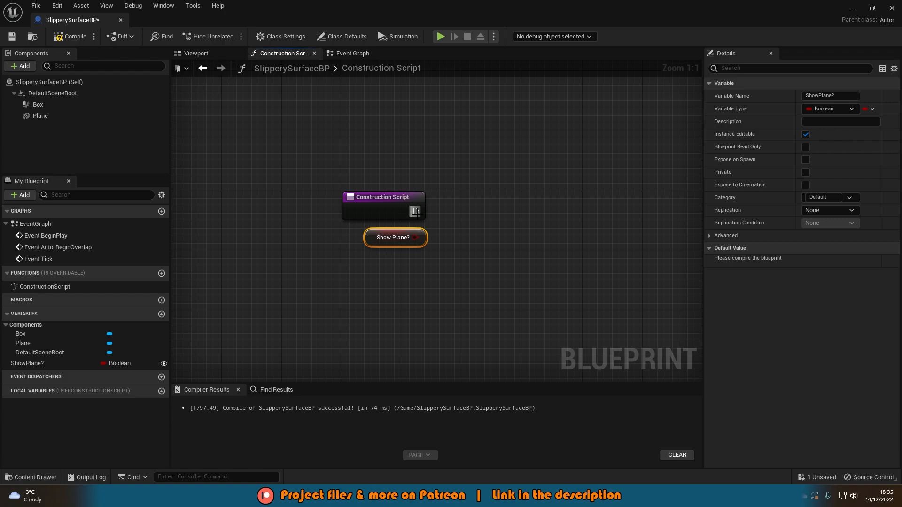
# Wire ShowPlane? into Set Visibility on the Plane, compile, and default it true.
pyautogui.moveTo(415, 210); pyautogui.dragTo(465, 216)
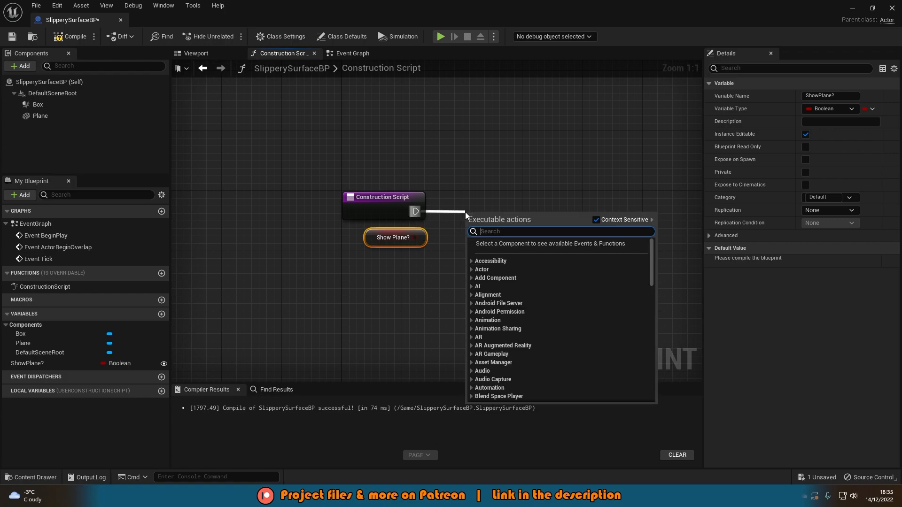
pyautogui.write('set visi')
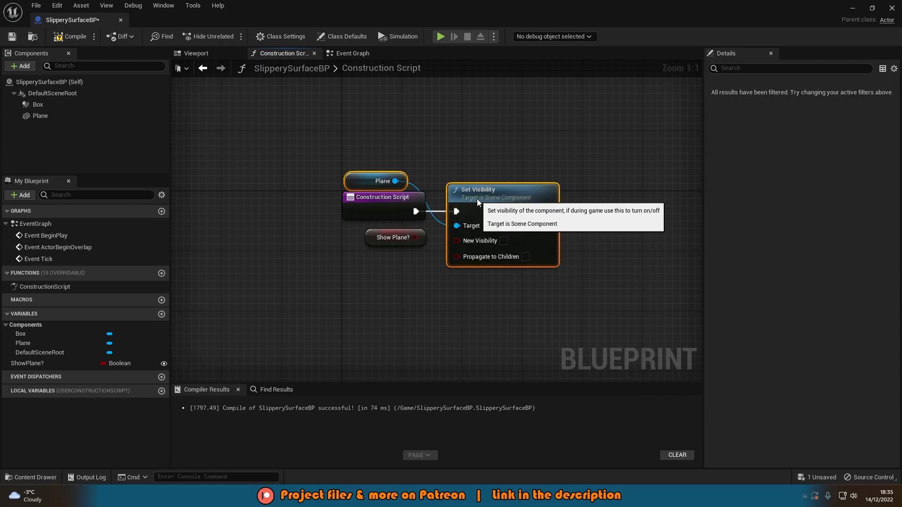
pyautogui.moveTo(374, 181)
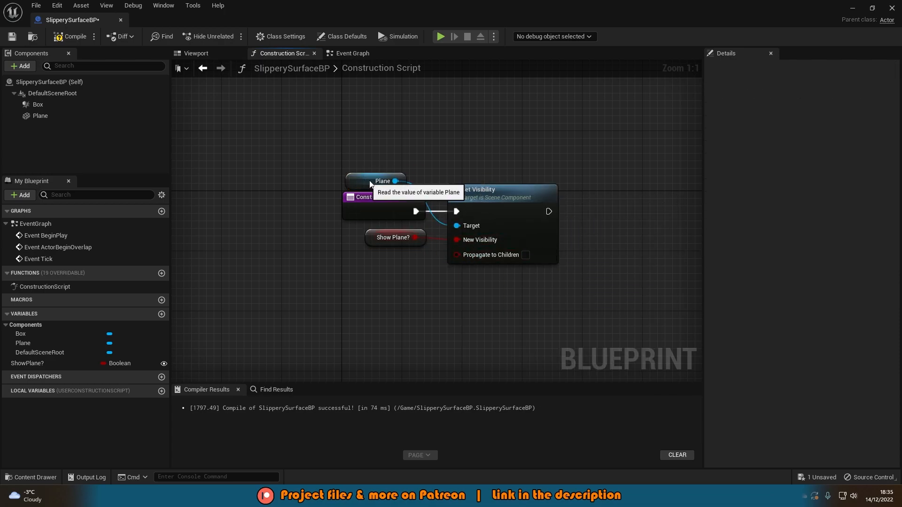
pyautogui.click(396, 237)
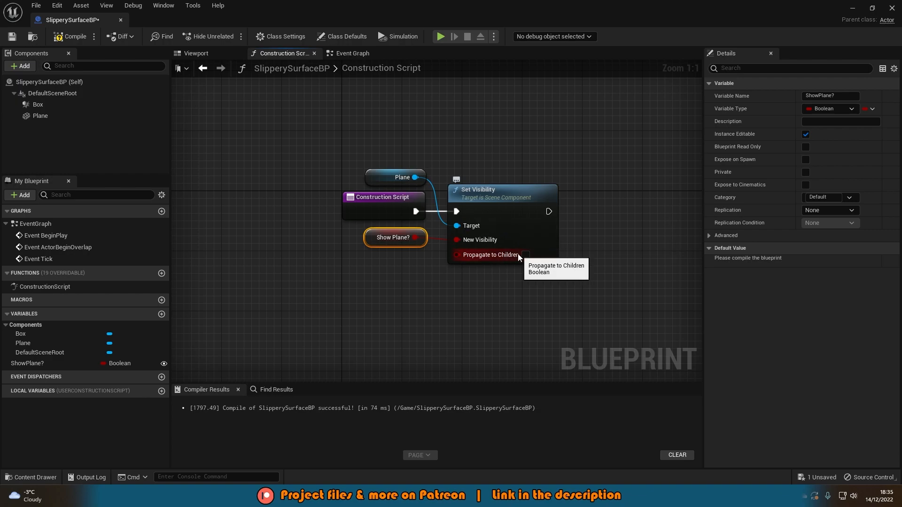
pyautogui.click(71, 36)
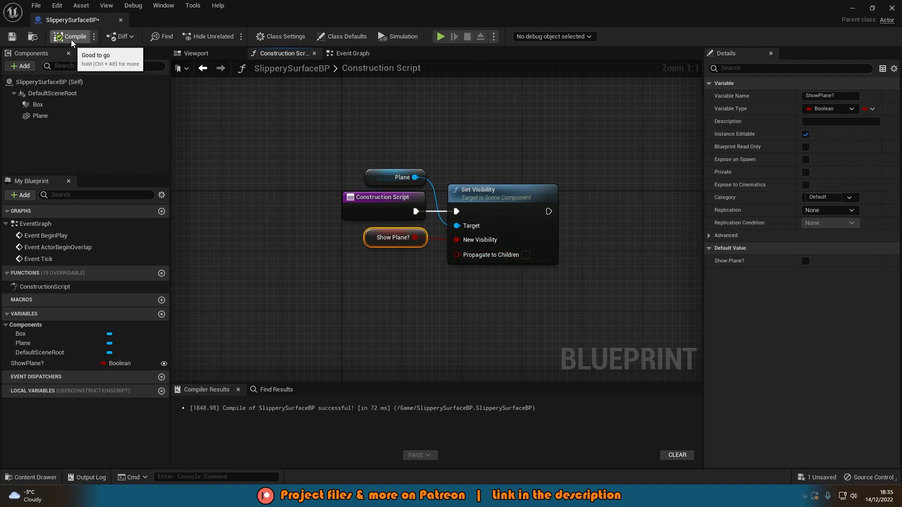
pyautogui.click(805, 261)
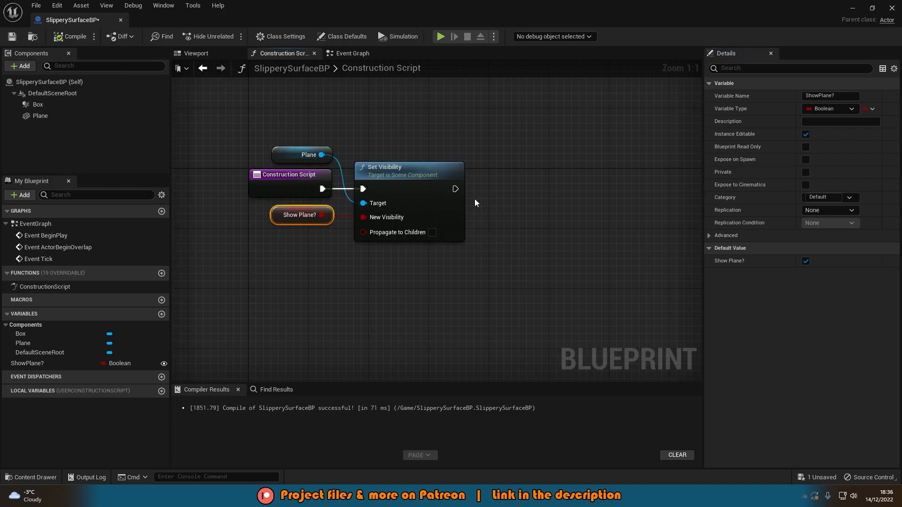
# Add a Set Relative Scale 3D node for Box and Plane with a split scale pin.
pyautogui.click(40, 115)
pyautogui.write('set relative sca')
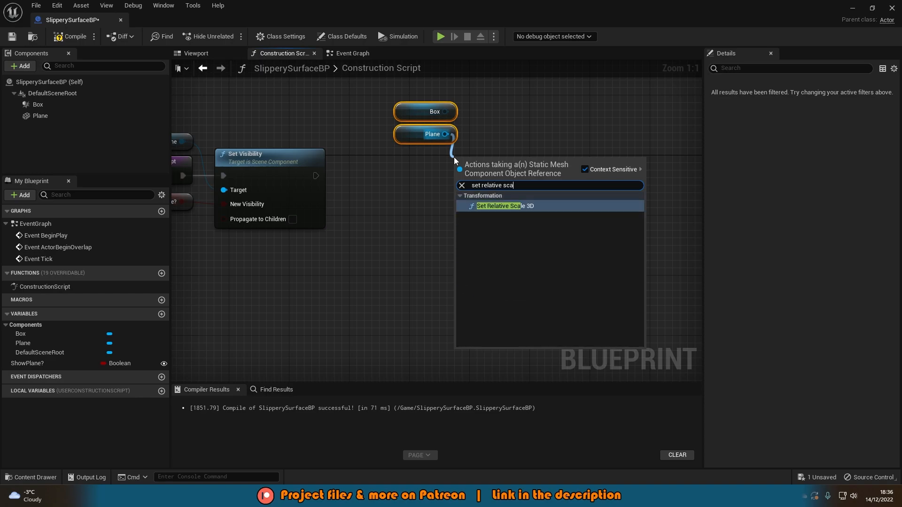
pyautogui.click(498, 206)
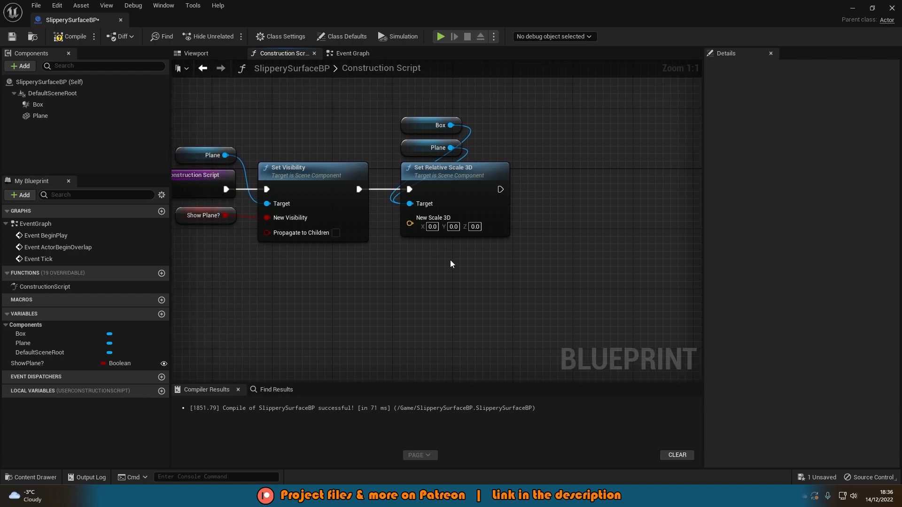
pyautogui.rightClick(409, 224)
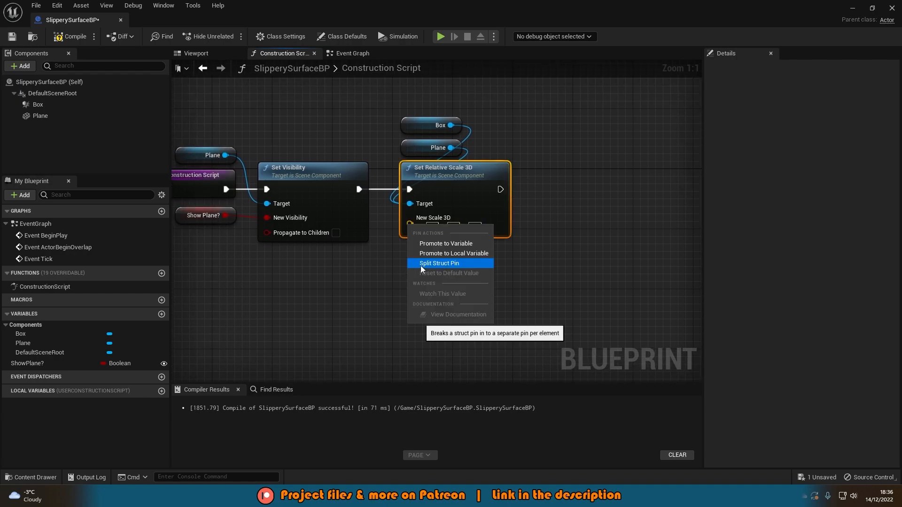
pyautogui.click(440, 263)
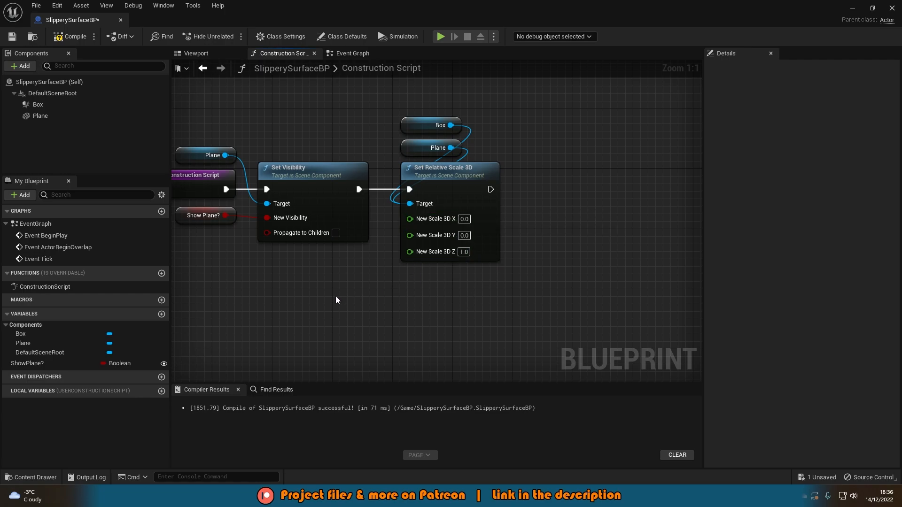
# Create a float Size variable driving the X and Y scale, then compile.
pyautogui.click(162, 316)
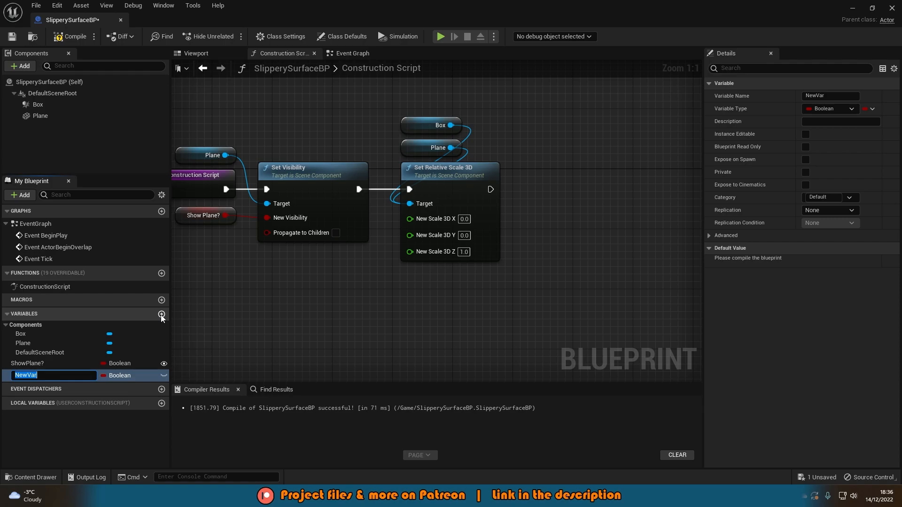
pyautogui.write('Size')
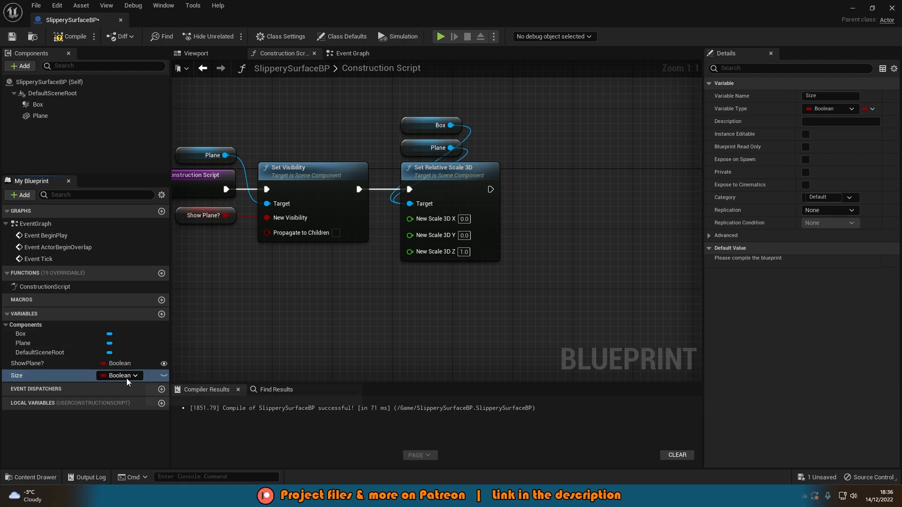
pyautogui.click(119, 376)
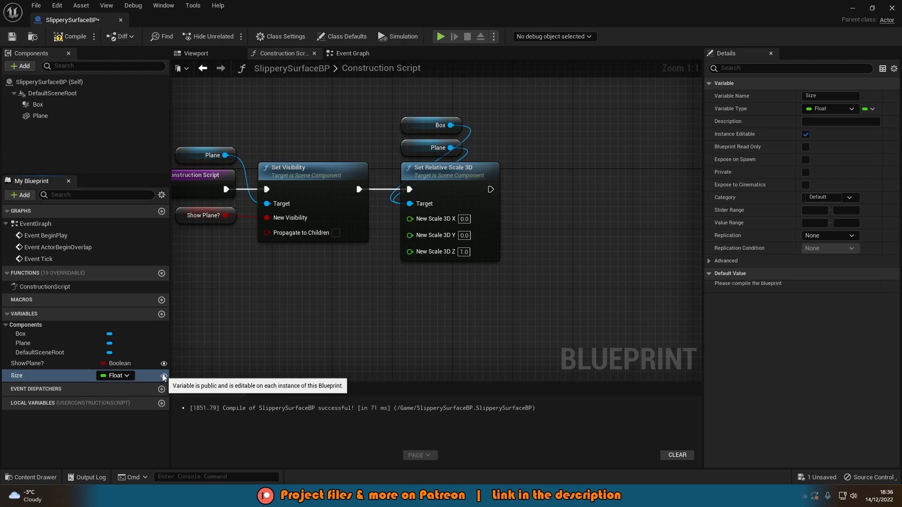
pyautogui.moveTo(18, 376); pyautogui.dragTo(318, 260)
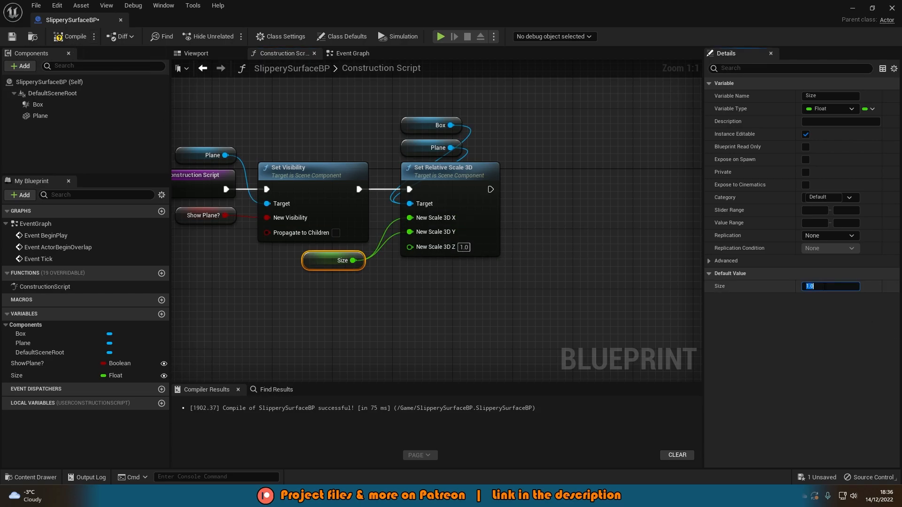
pyautogui.click(195, 53)
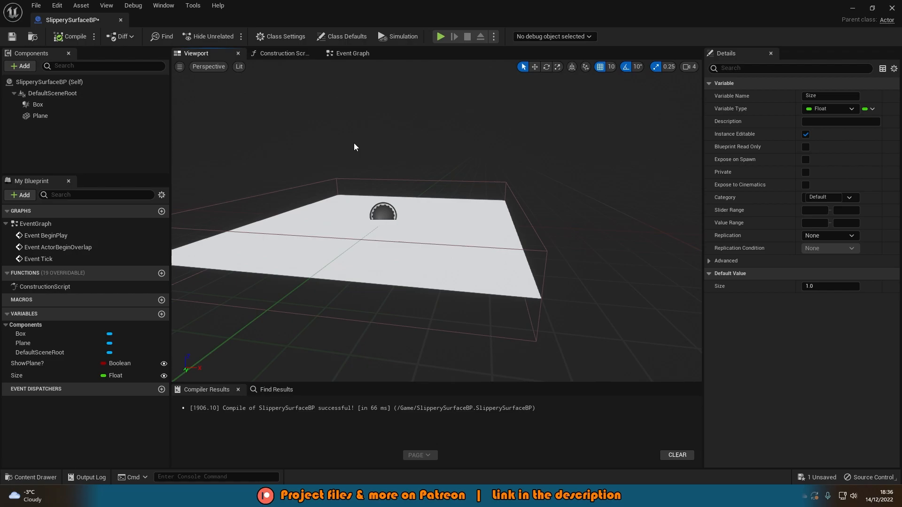
# Review the ShowPlane? and Size variable details and empty the Event Graph.
pyautogui.click(27, 363)
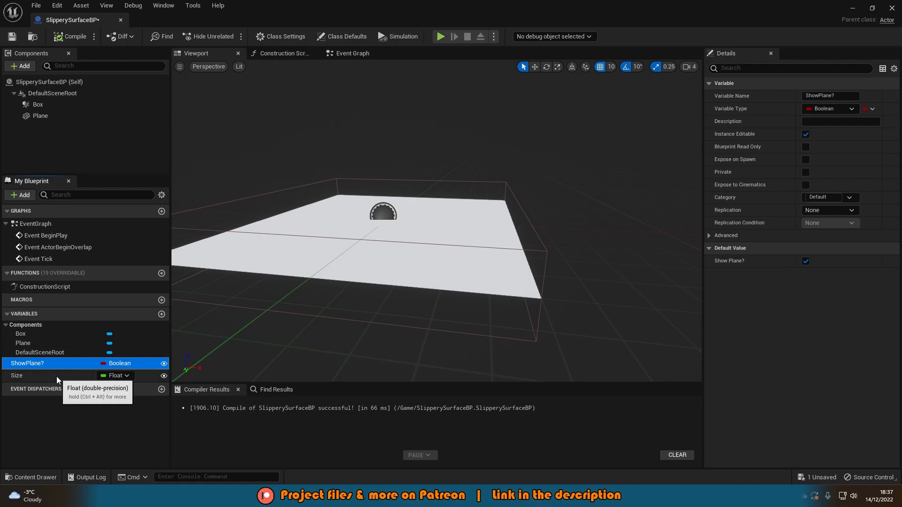
pyautogui.click(17, 376)
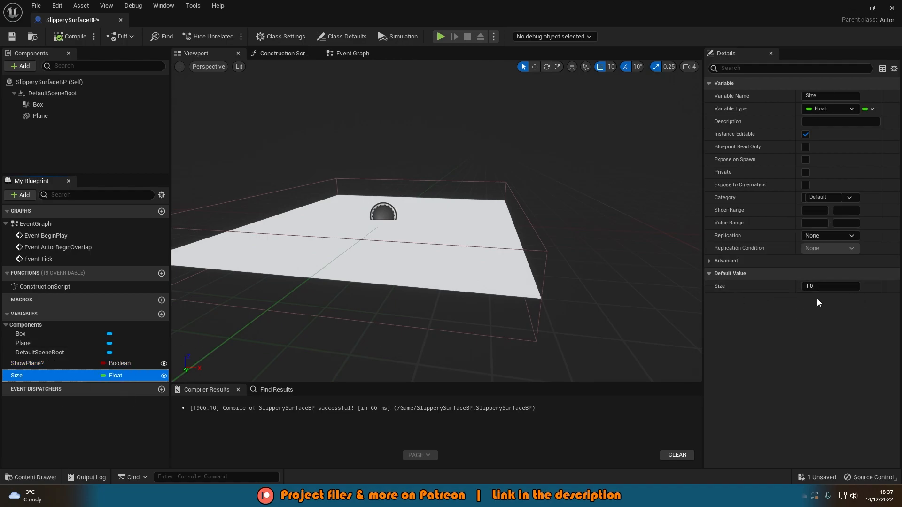
pyautogui.click(352, 54)
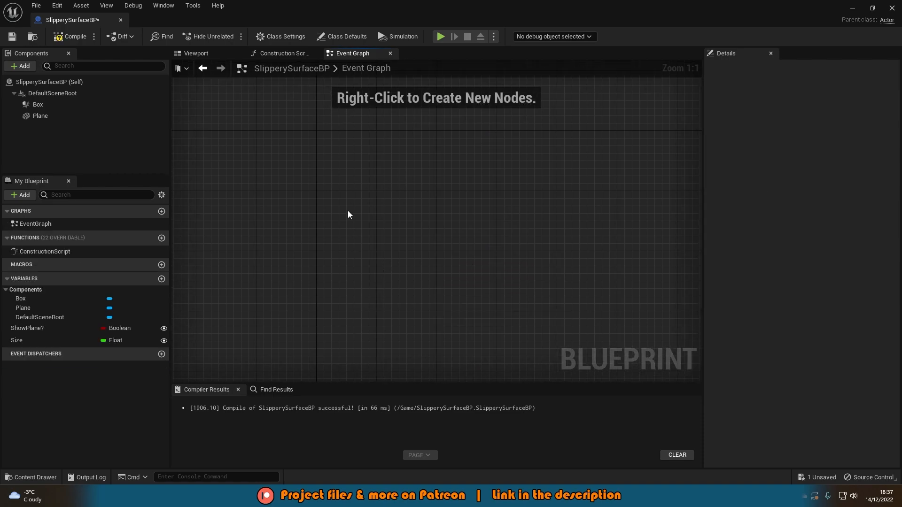
# Add OnComponentBeginOverlap and OnComponentEndOverlap events for the Box component.
pyautogui.rightClick(37, 104)
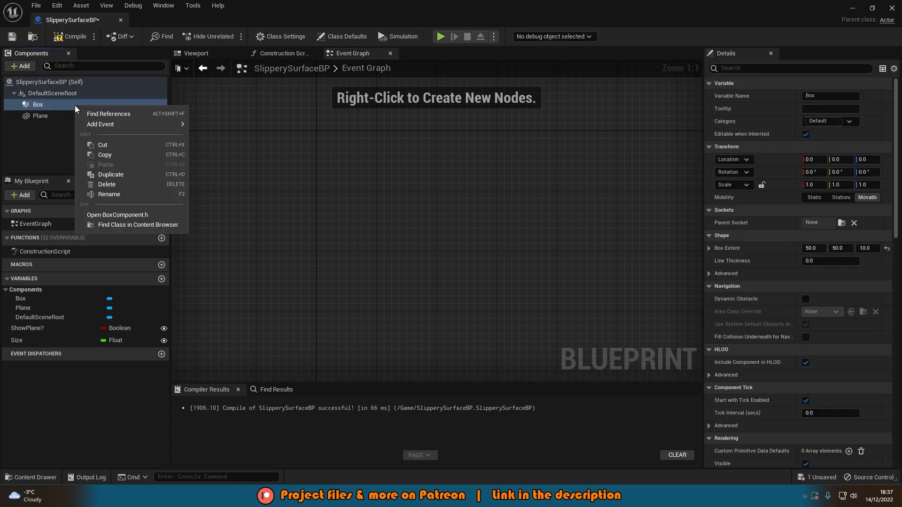
pyautogui.moveTo(100, 124)
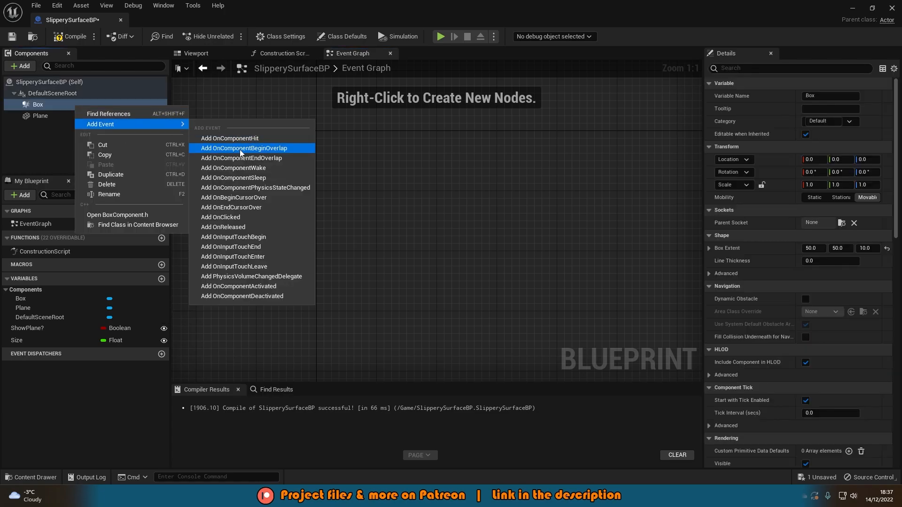
pyautogui.click(243, 148)
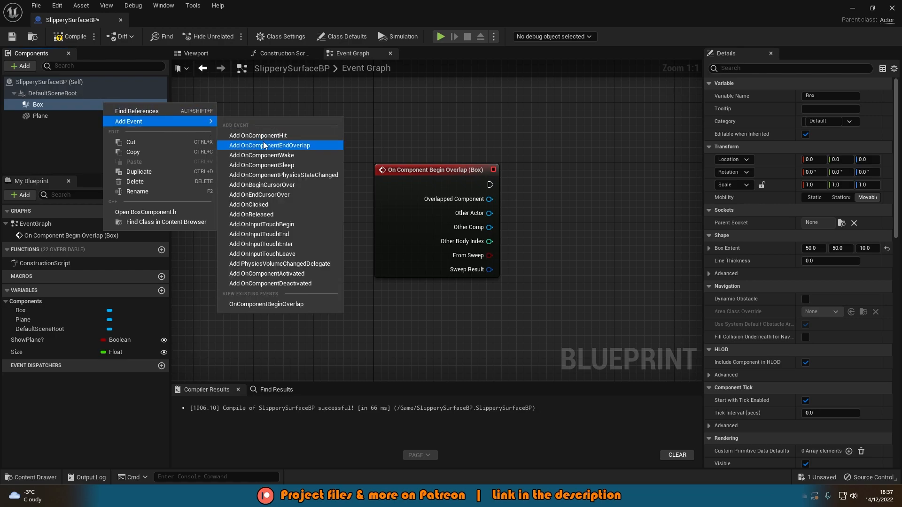
pyautogui.click(269, 146)
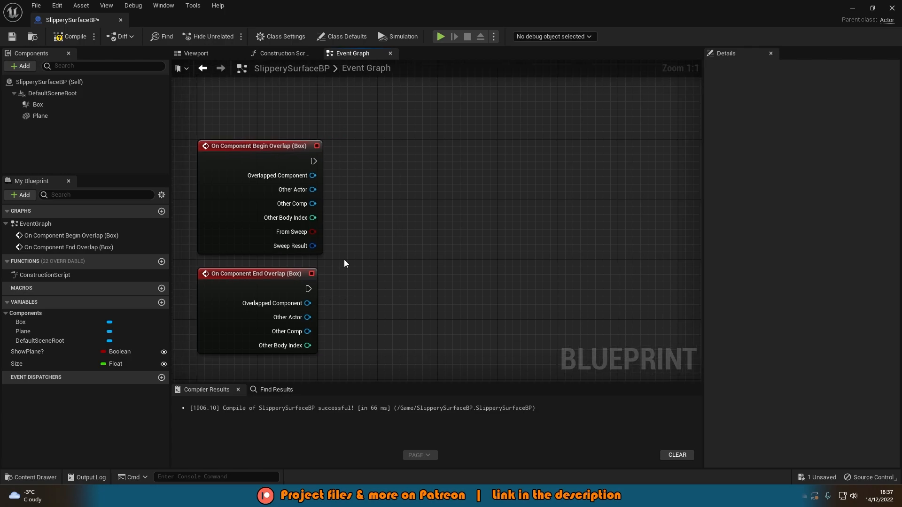
pyautogui.moveTo(335, 205)
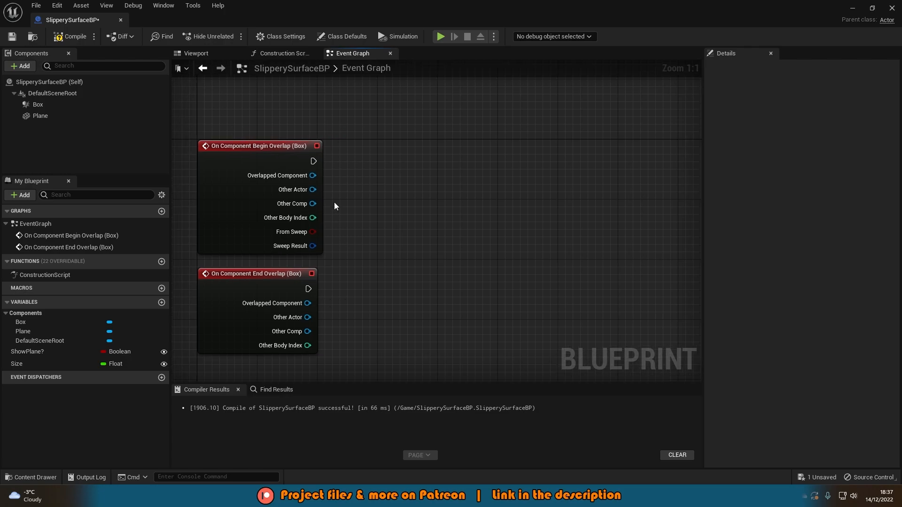
# Cast the overlap event's Other Actor to BP_ThirdPersonCharacter.
pyautogui.moveTo(313, 190); pyautogui.dragTo(339, 178)
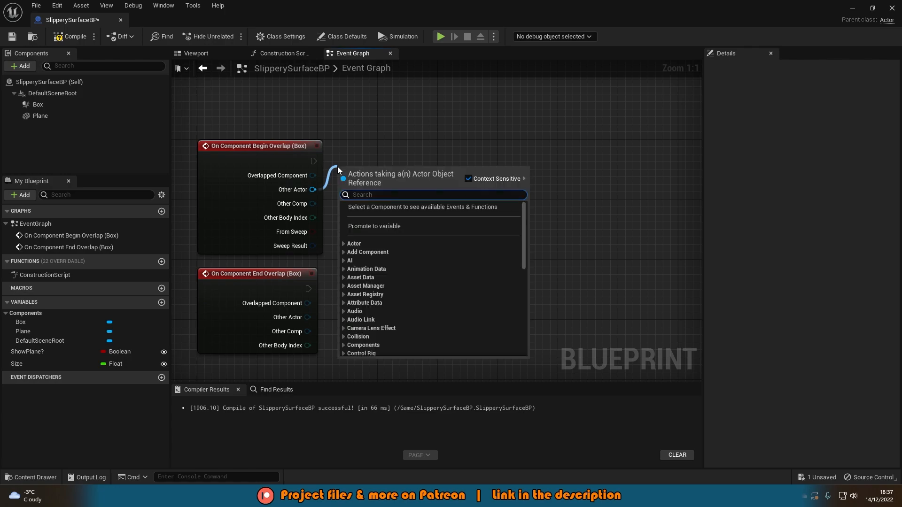
pyautogui.write('cast to bp')
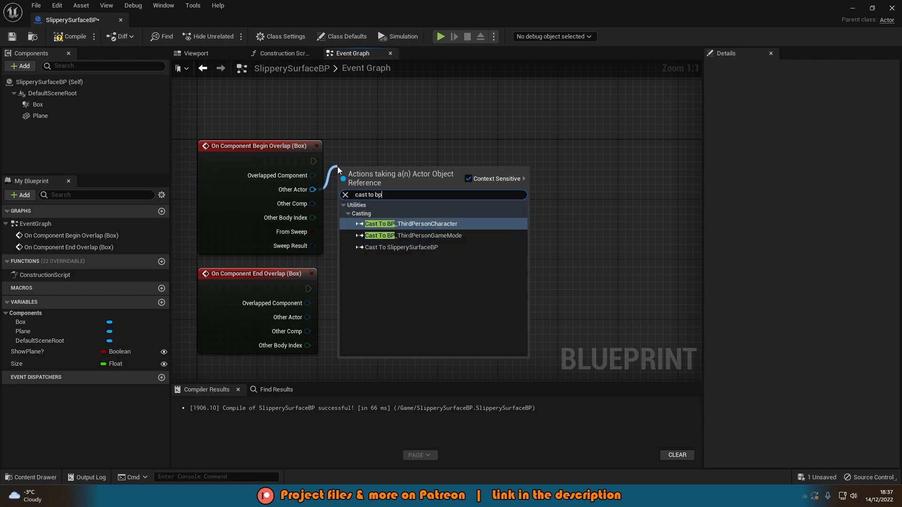
pyautogui.click(411, 223)
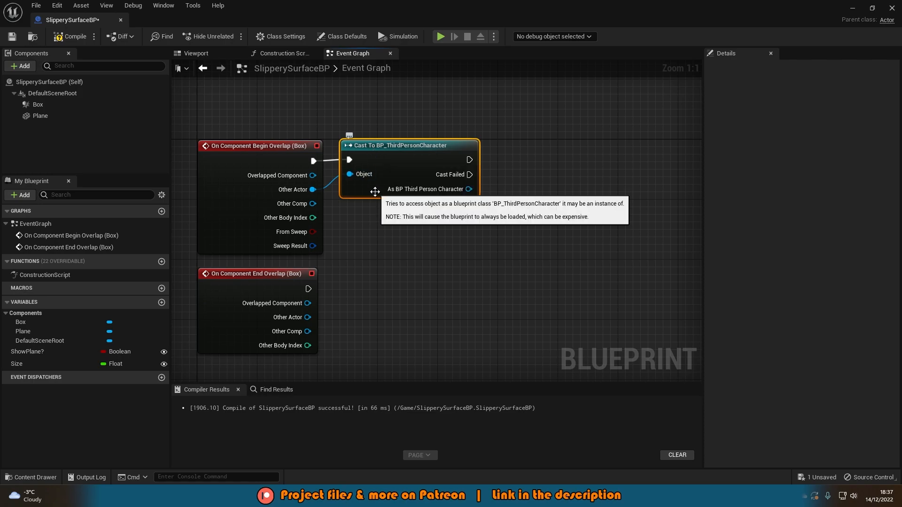
pyautogui.moveTo(342, 277)
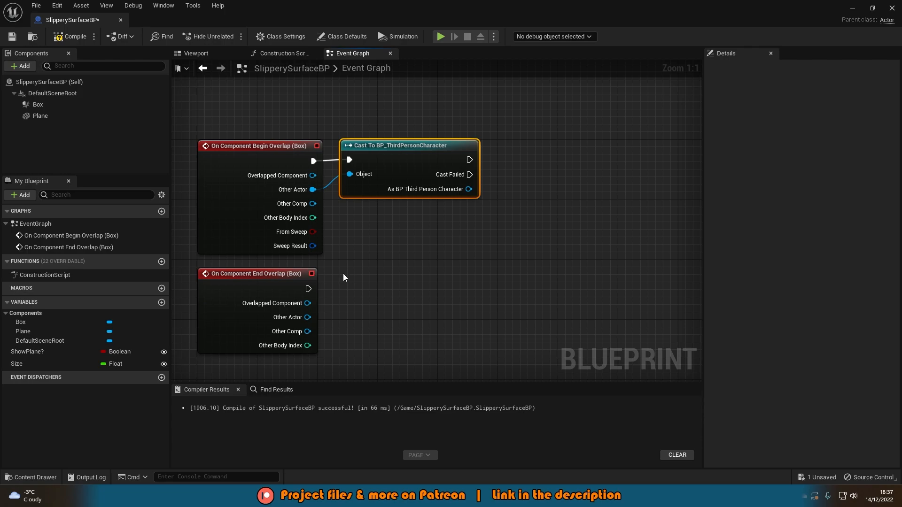
pyautogui.moveTo(401, 265)
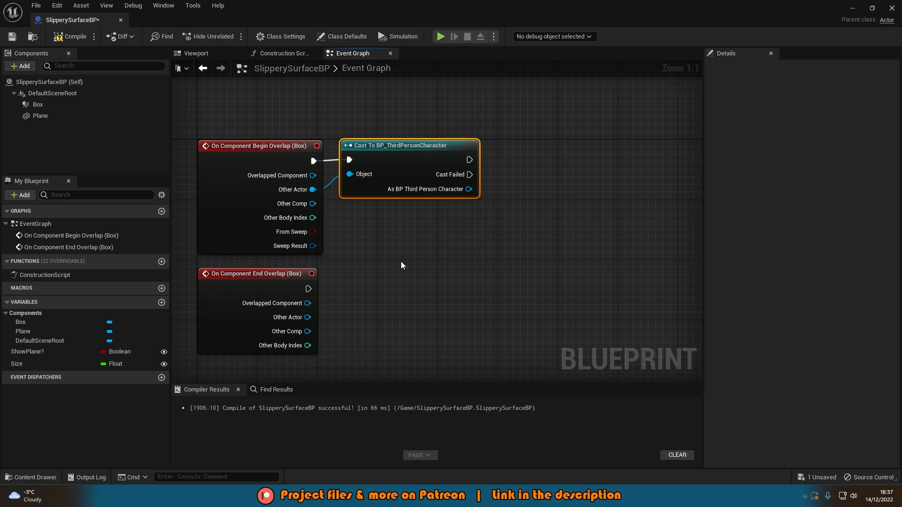
pyautogui.moveTo(395, 255)
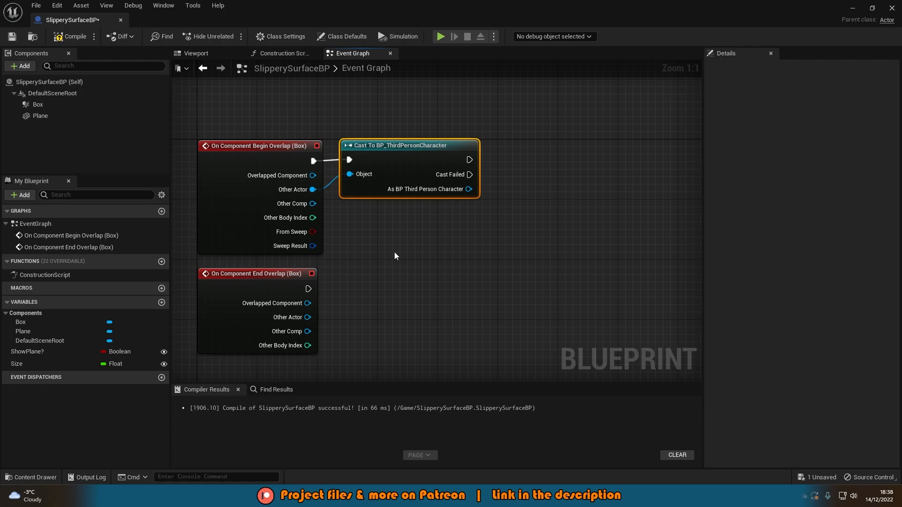
pyautogui.moveTo(417, 234)
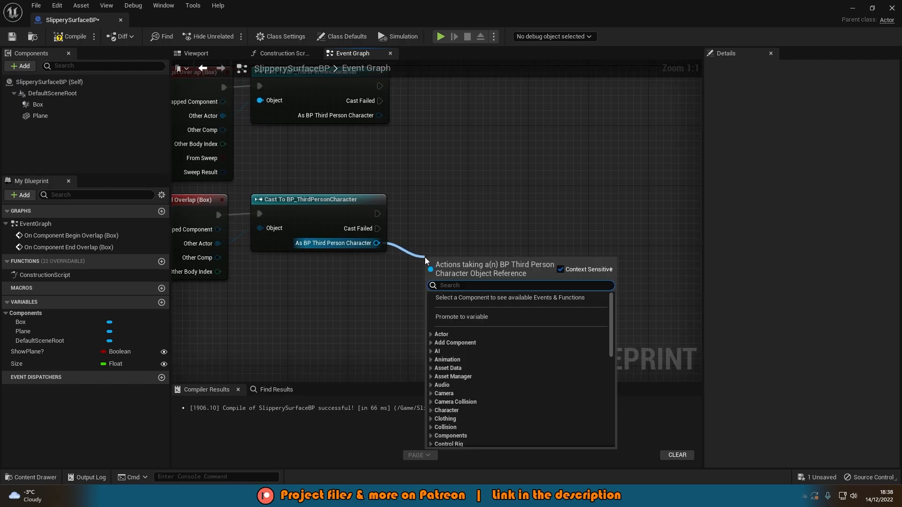
# Set Character Movement Ground Friction 8.0 and Braking Deceleration Walking 2000, then compile.
pyautogui.write('get cha')
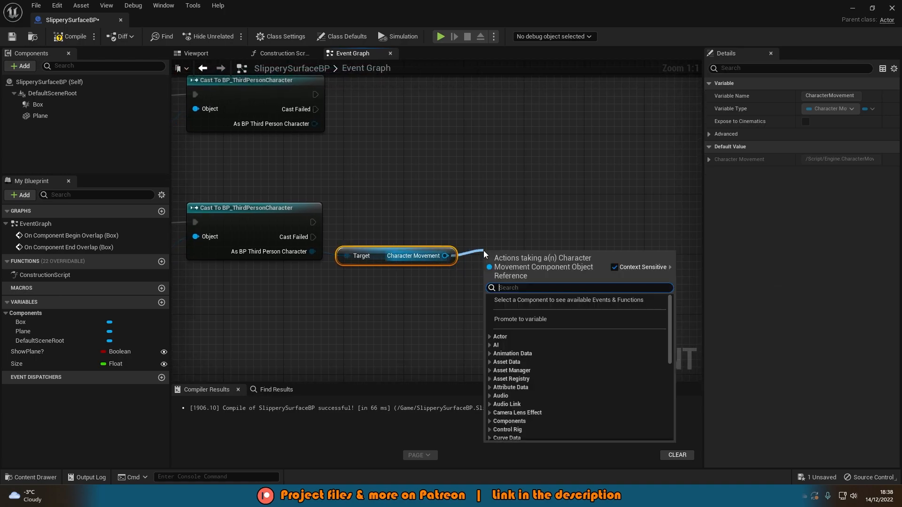
pyautogui.write('set ground f')
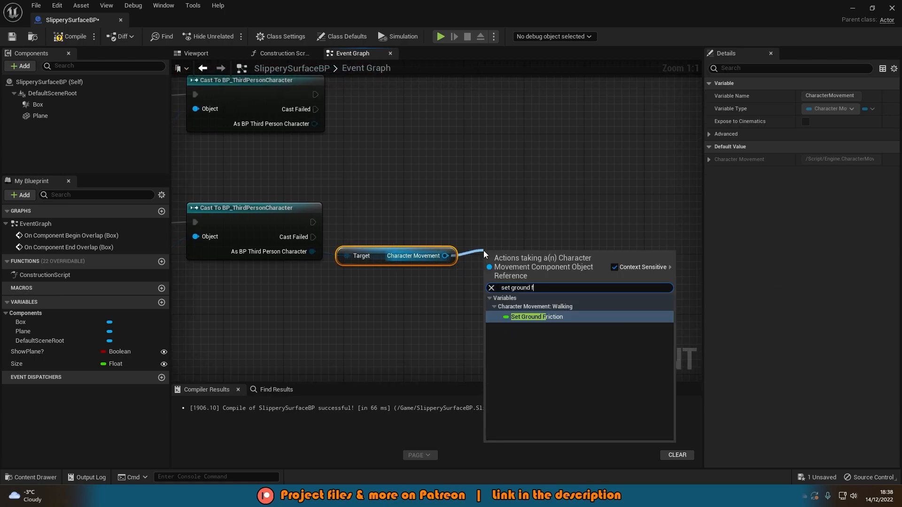
pyautogui.click(536, 316)
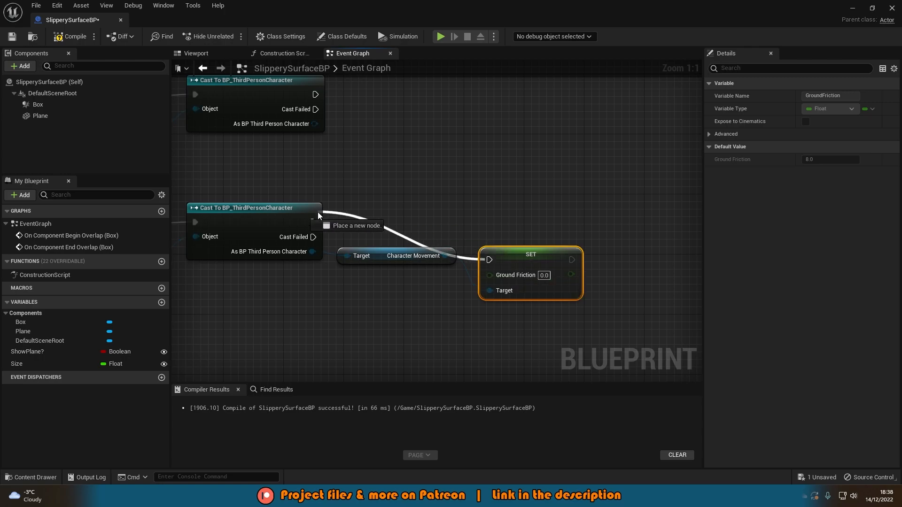
pyautogui.moveTo(522, 217)
pyautogui.write('8')
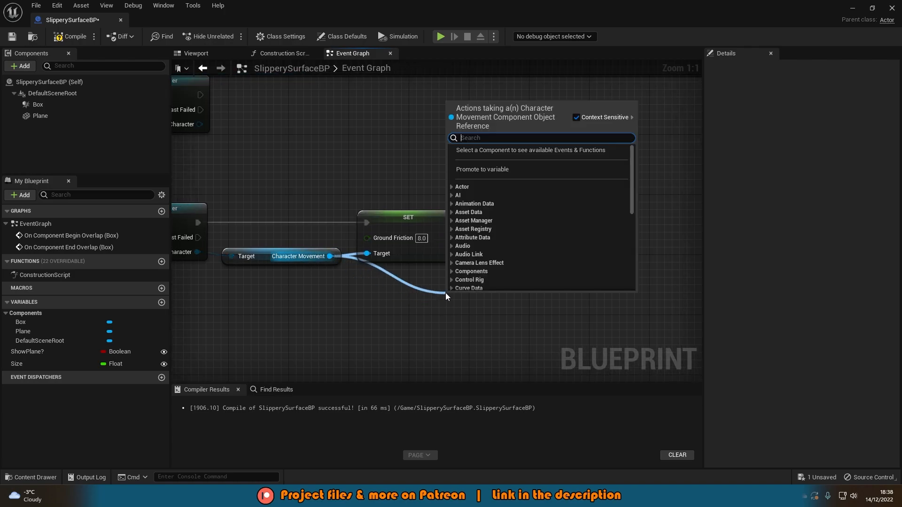
pyautogui.write('set braking dece')
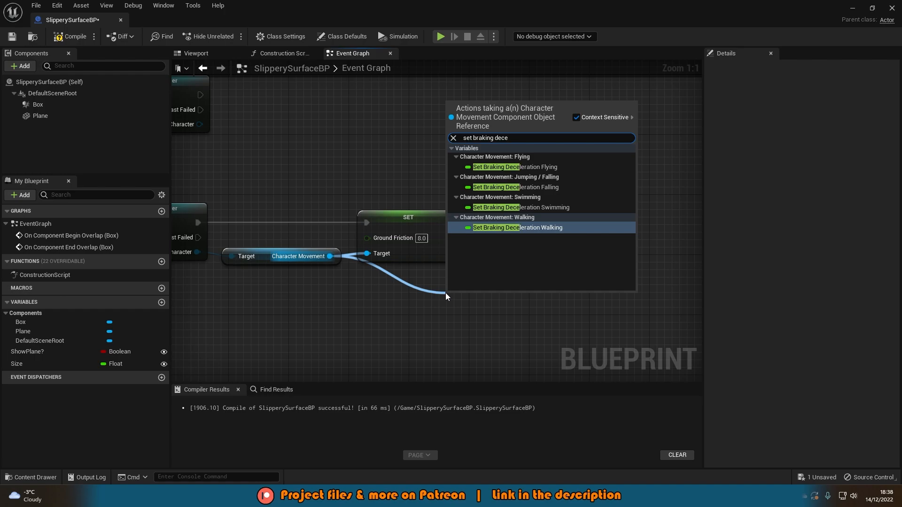
pyautogui.click(516, 227)
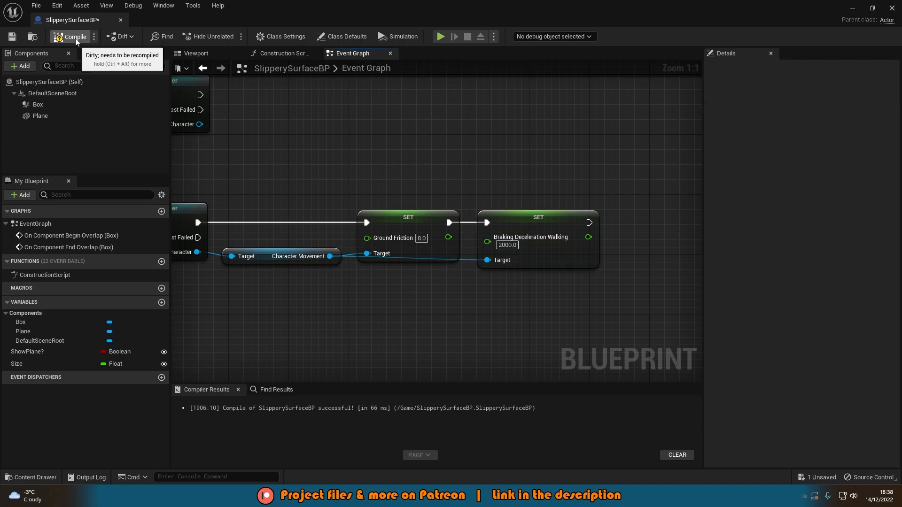
pyautogui.click(71, 36)
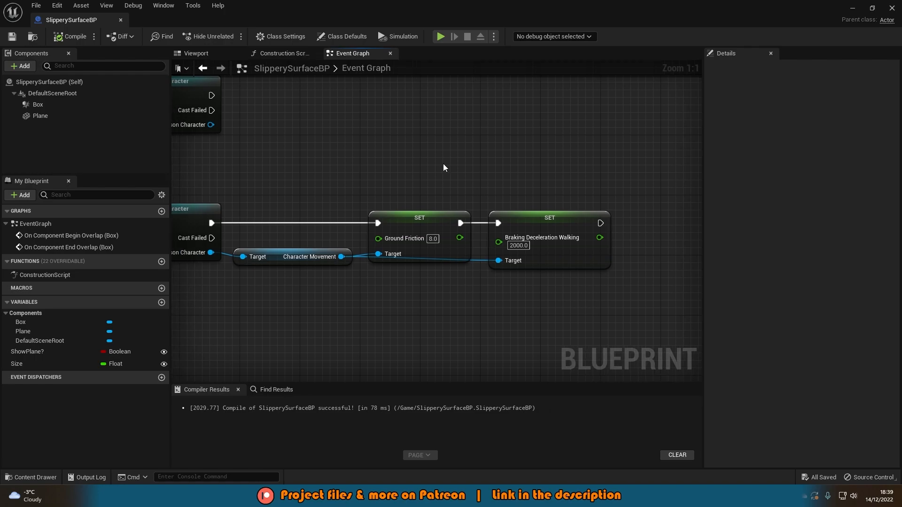
pyautogui.click(31, 476)
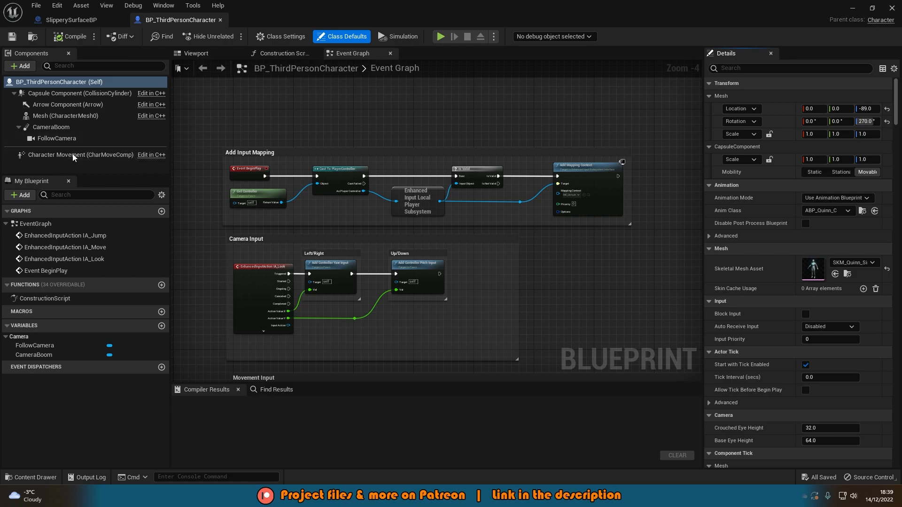
pyautogui.click(80, 154)
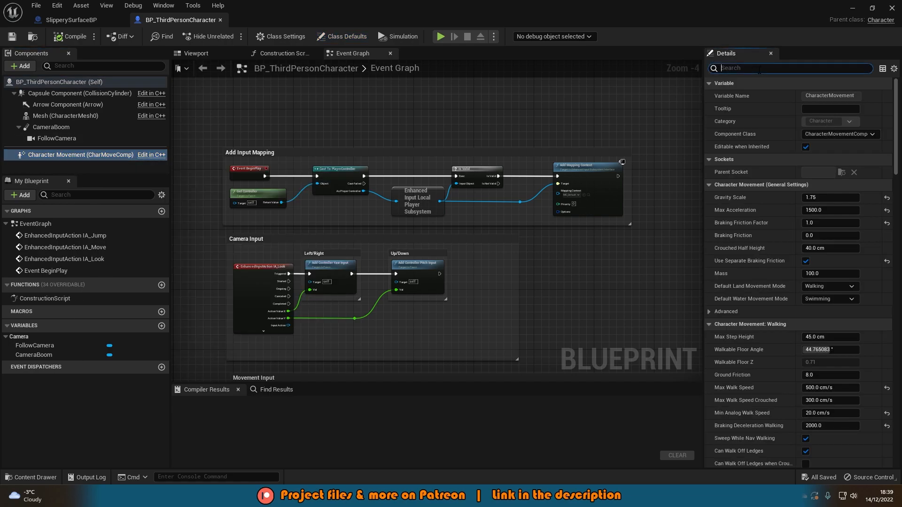
pyautogui.write('ground')
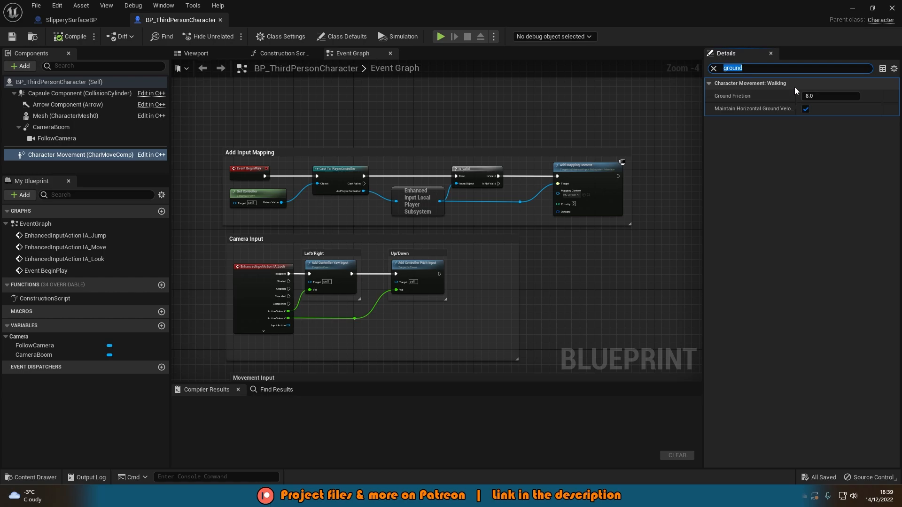
pyautogui.write('braking dec')
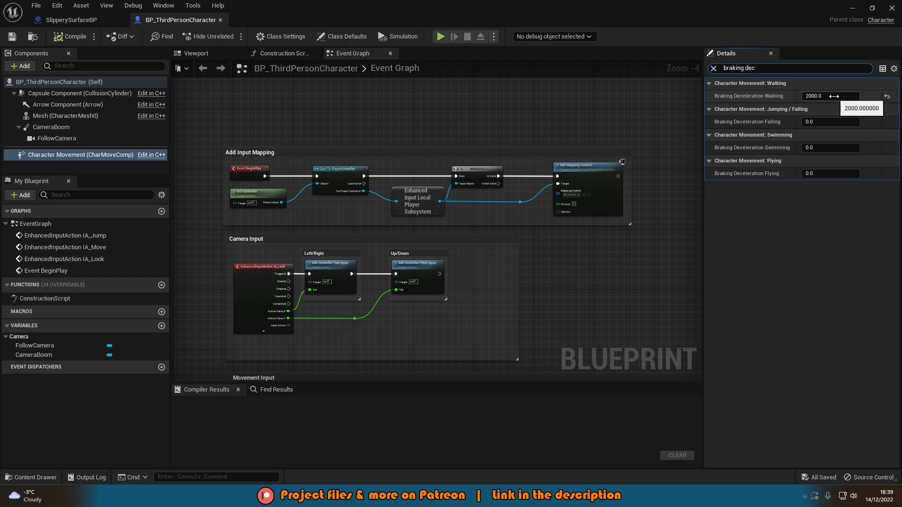
pyautogui.click(70, 20)
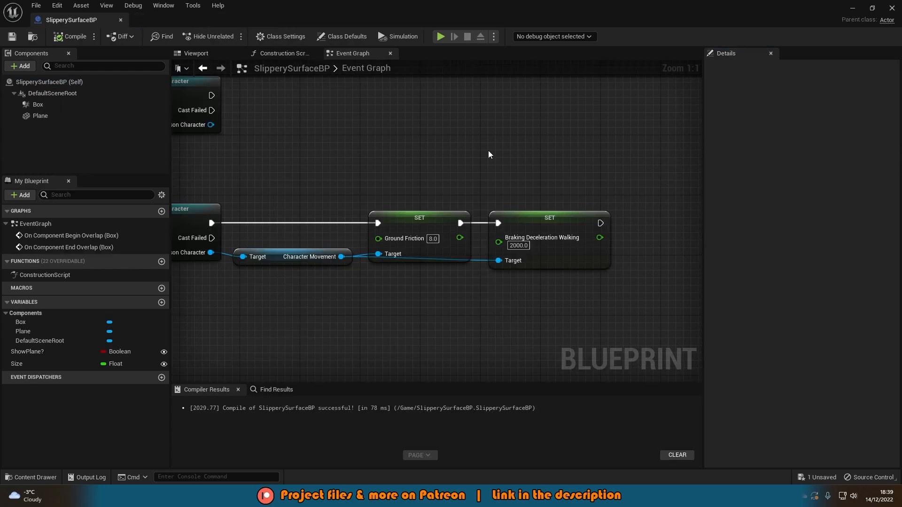
pyautogui.moveTo(551, 188)
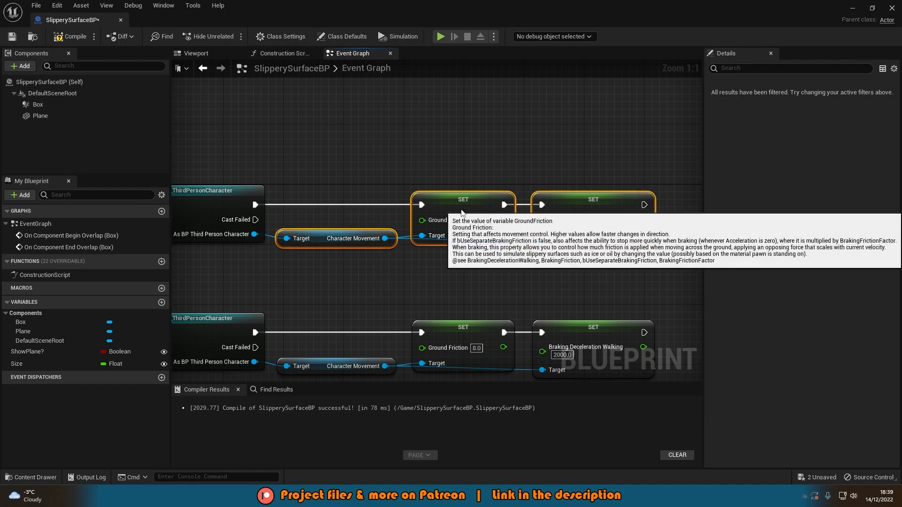
pyautogui.moveTo(409, 169)
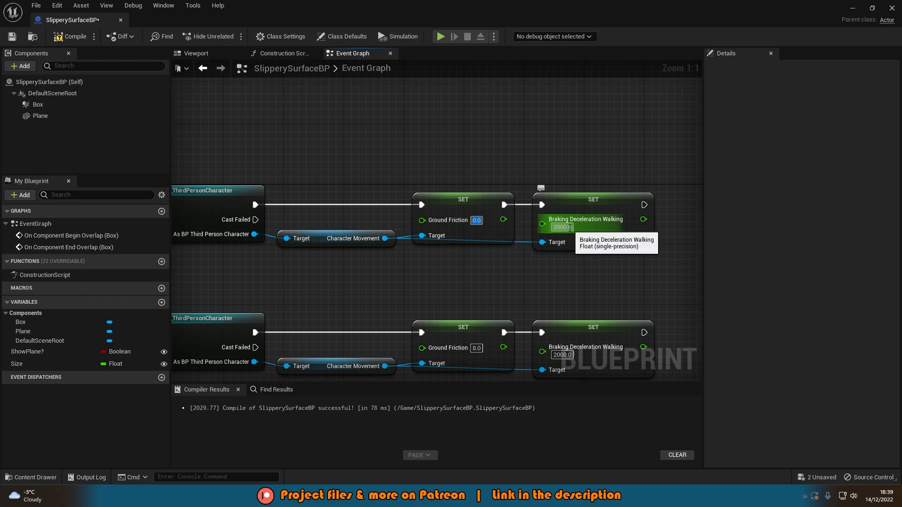
# Enter 350.0 for Braking Deceleration Walking on the duplicated begin-overlap SET node.
pyautogui.write('350.0')
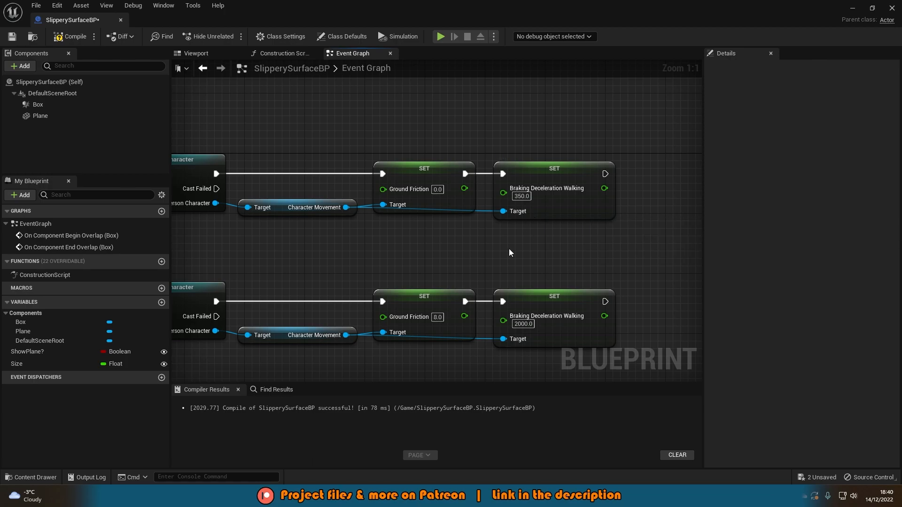
pyautogui.moveTo(482, 204)
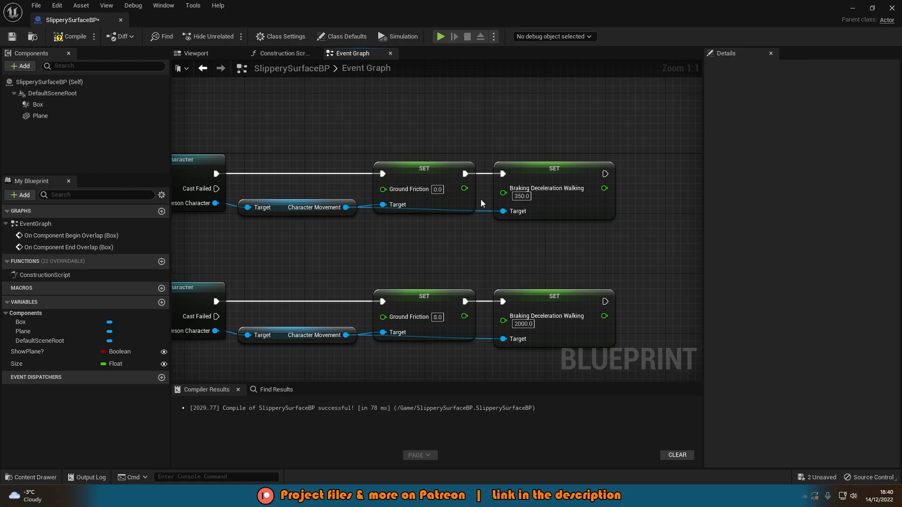
pyautogui.moveTo(450, 227)
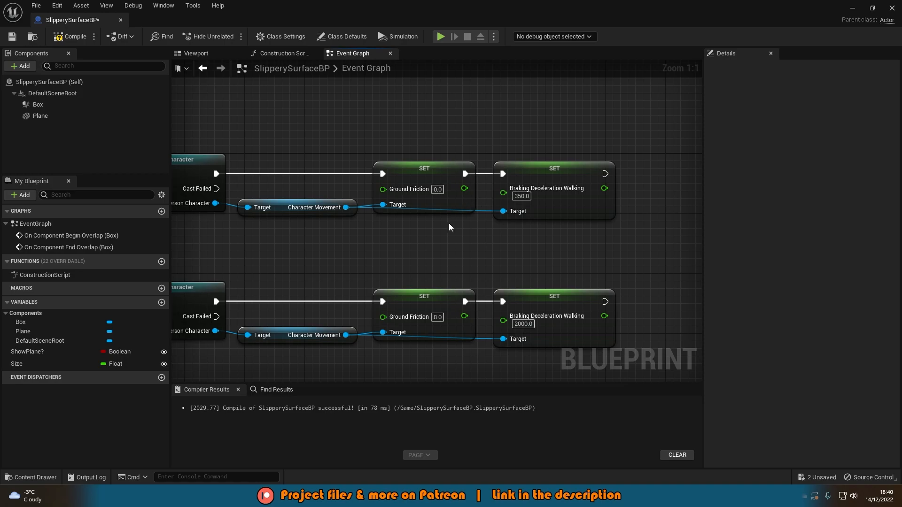
pyautogui.moveTo(446, 209)
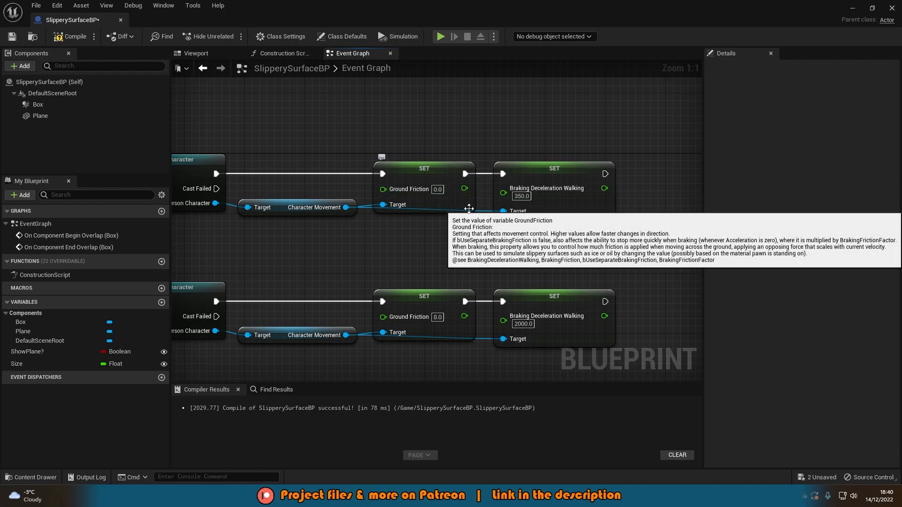
pyautogui.moveTo(451, 224)
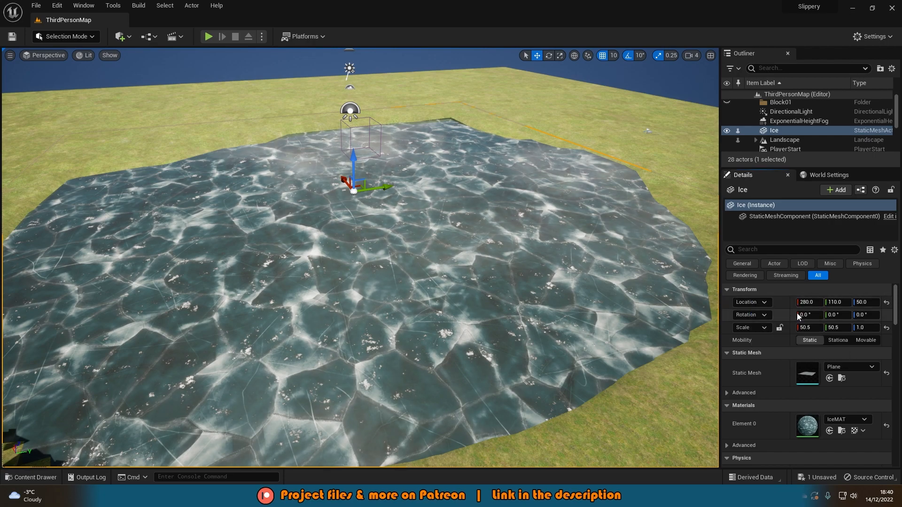
# Drop SlipperySurfaceBP into the level and paste in the ice's location values.
pyautogui.click(31, 477)
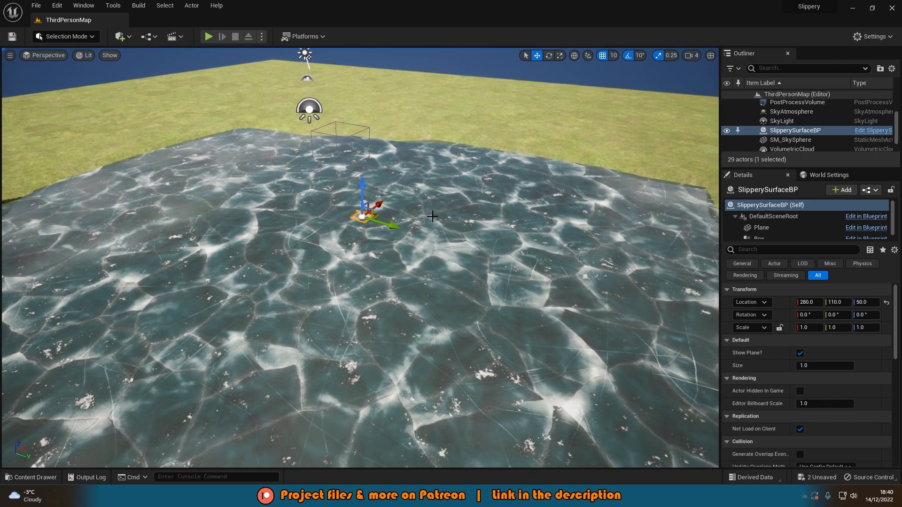
pyautogui.write('-3.75')
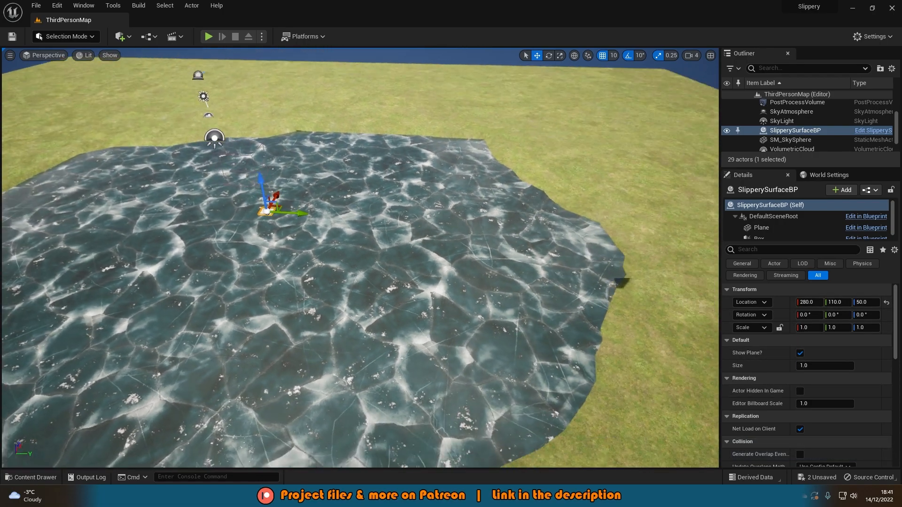
# Adjust the surface's size and Location Y, hide its plane, deselect it, and play-test.
pyautogui.write('19.390401')
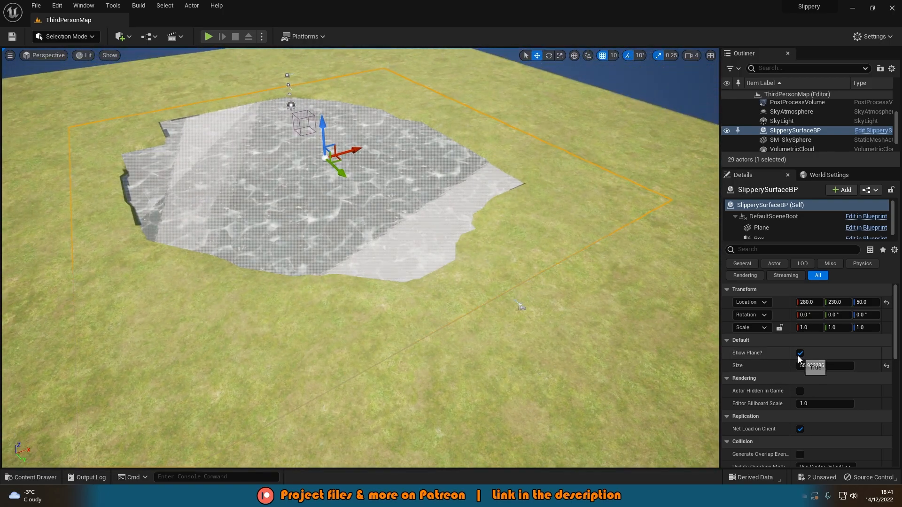
pyautogui.click(799, 353)
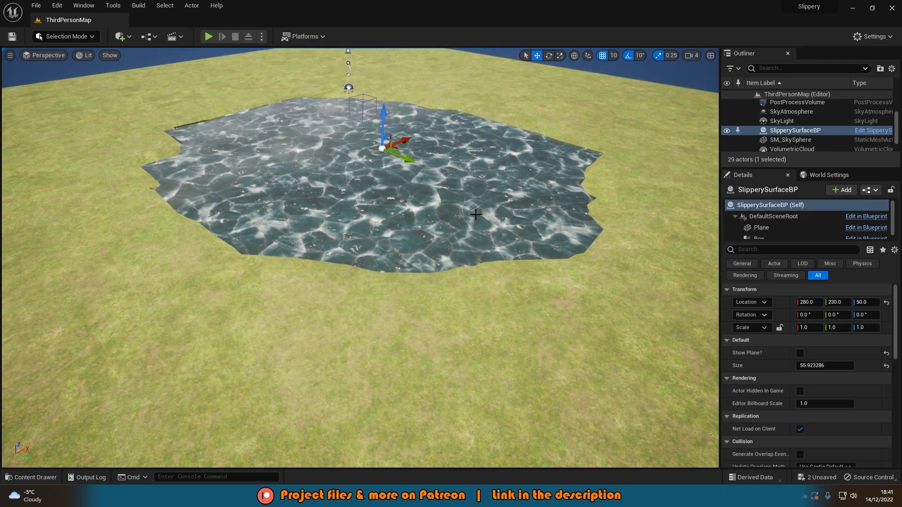
pyautogui.click(799, 353)
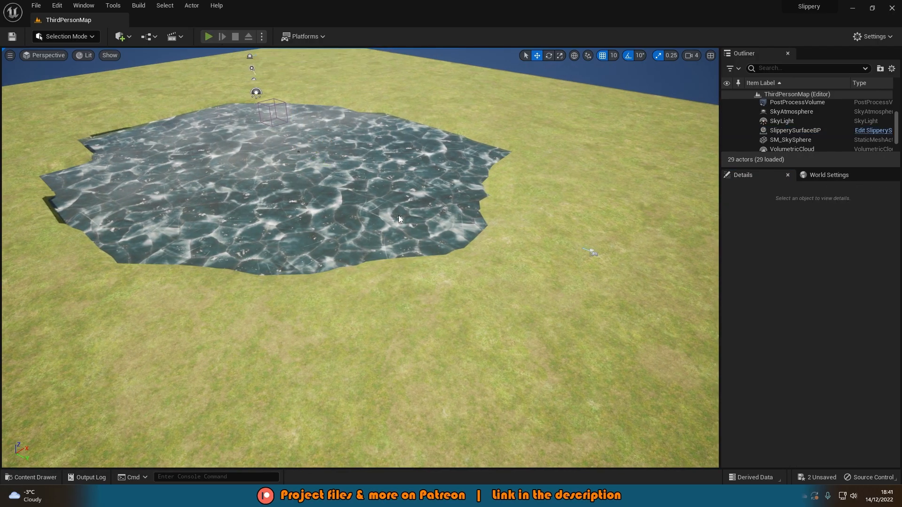
pyautogui.click(208, 36)
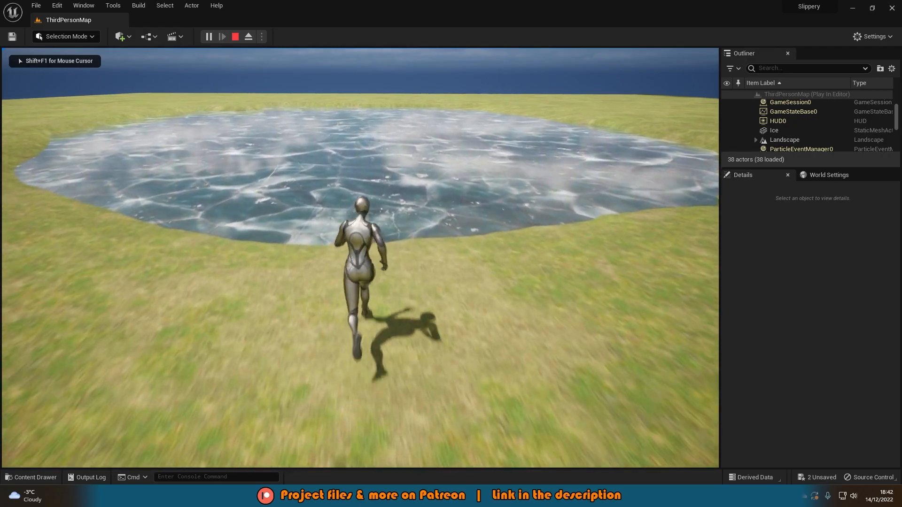